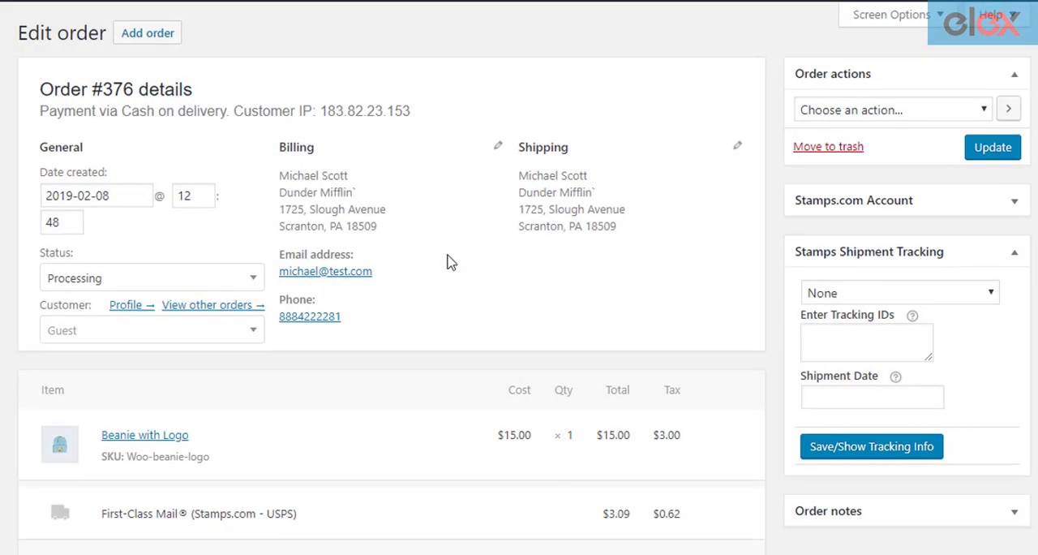
# Scroll the Plugins list and open Settings for the ELEX Stamps USPS Auto-Generate & Email Labels add-on.
pyautogui.scroll(-3)
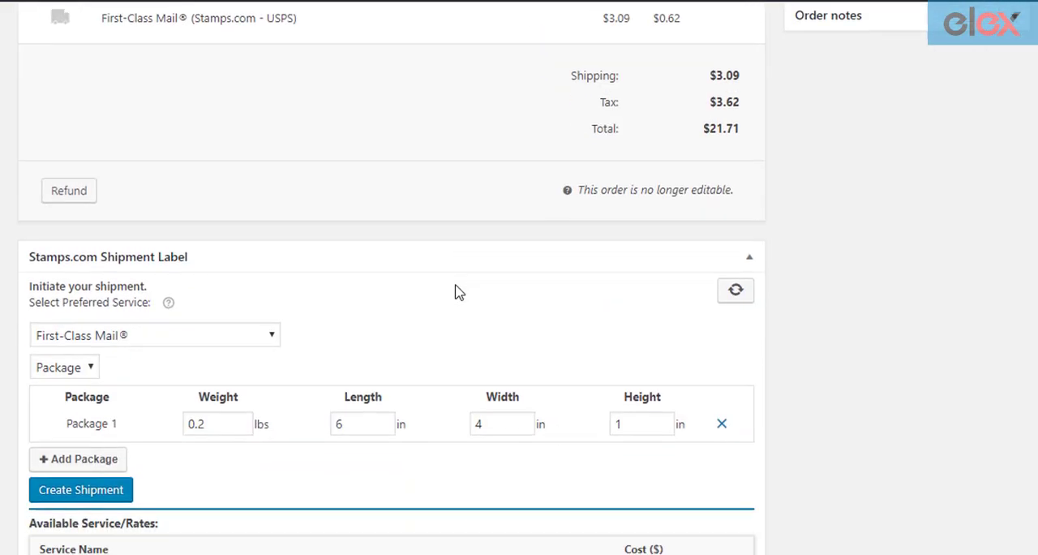
pyautogui.scroll(-3)
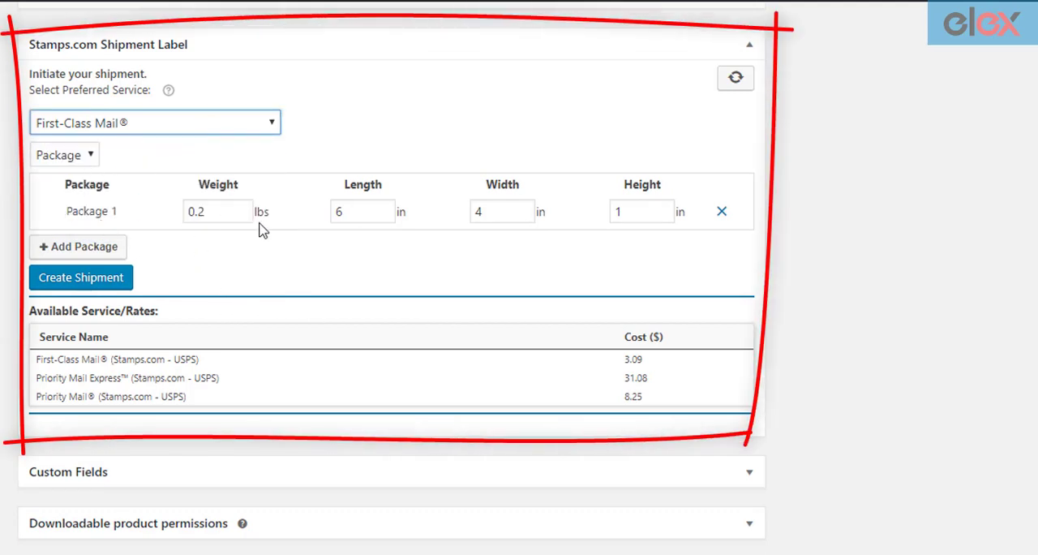
pyautogui.moveTo(80, 278)
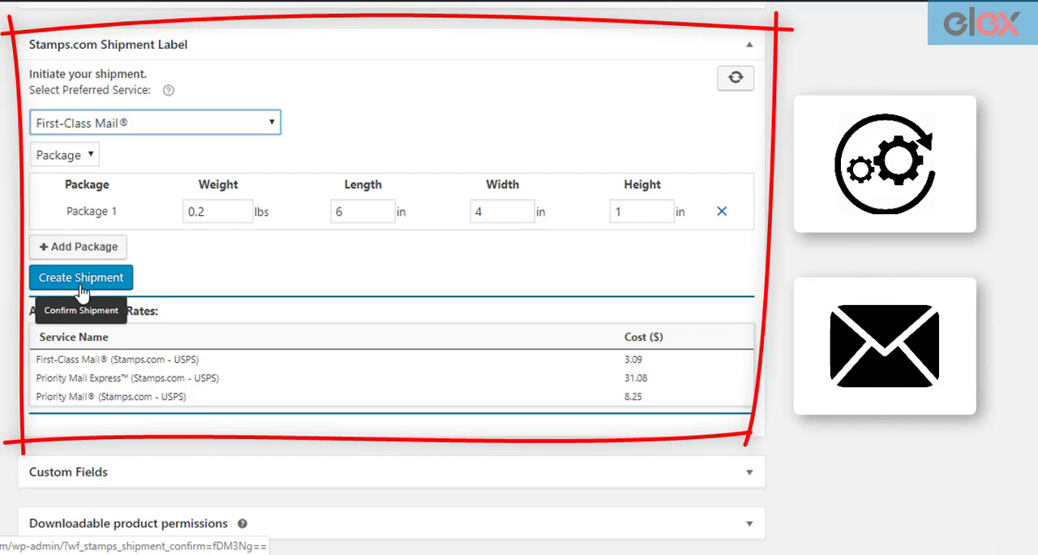
pyautogui.click(80, 277)
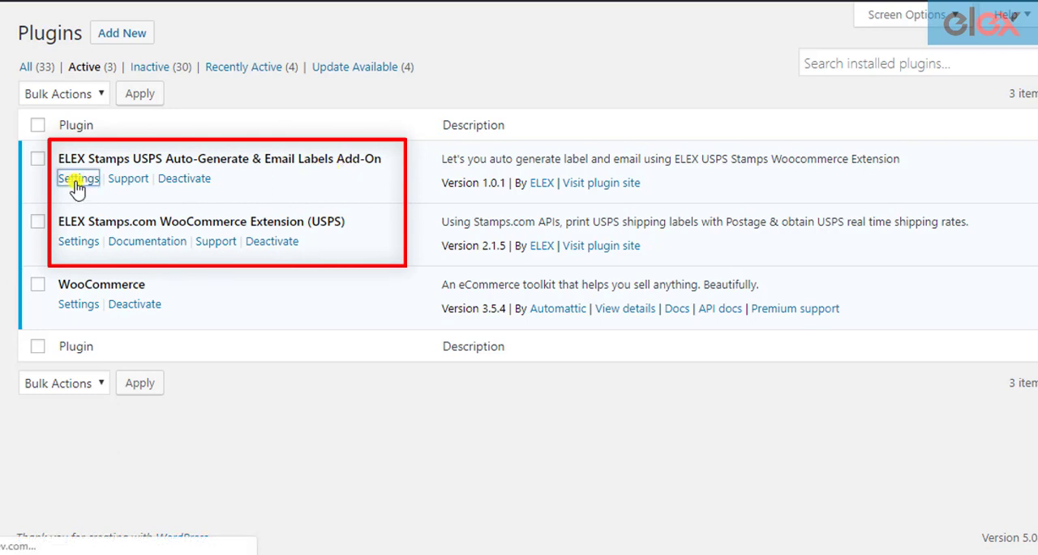
pyautogui.click(77, 178)
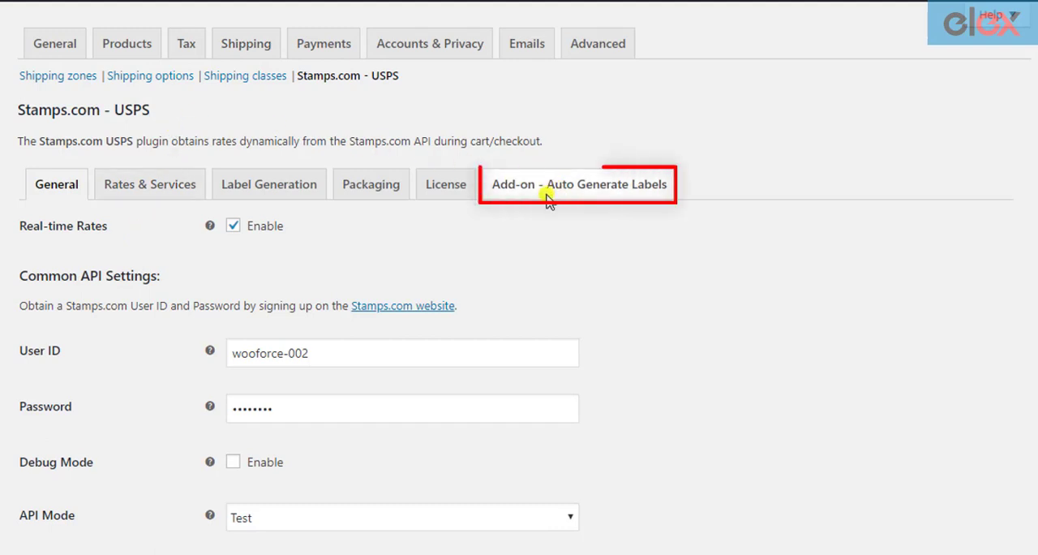
# In the Auto Generate Labels tab, set Processing and On hold as triggering order statuses.
pyautogui.click(577, 184)
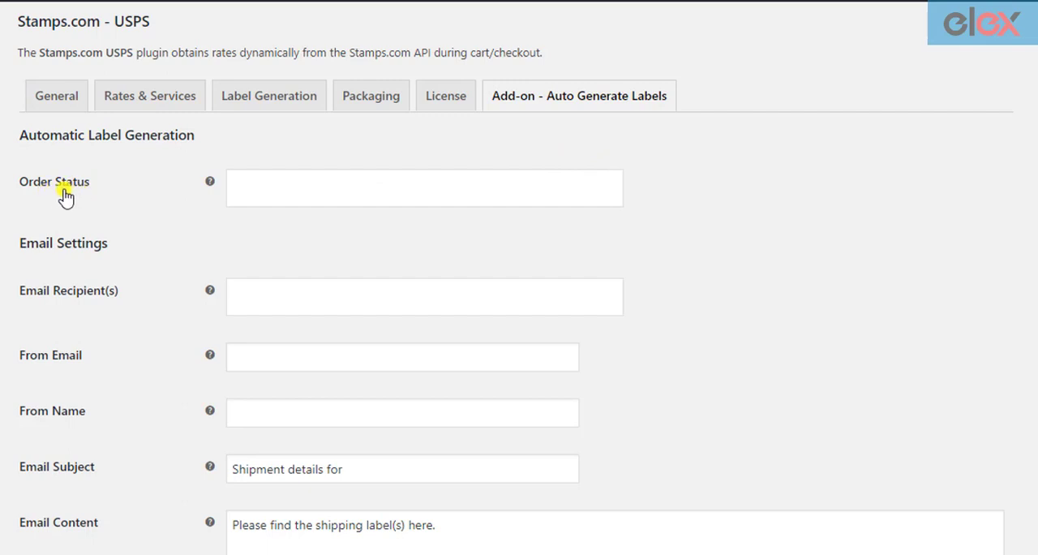
pyautogui.click(424, 188)
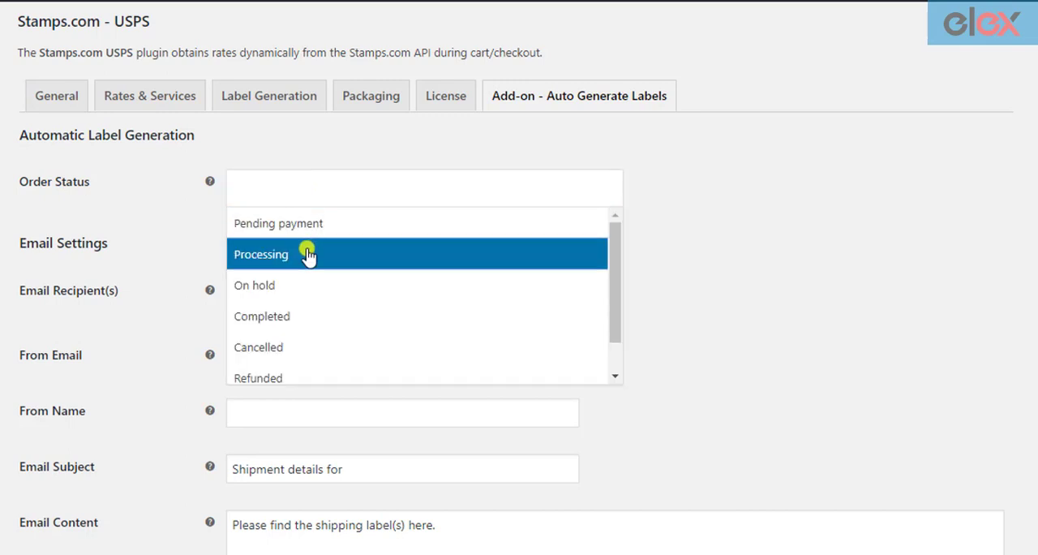
pyautogui.click(254, 285)
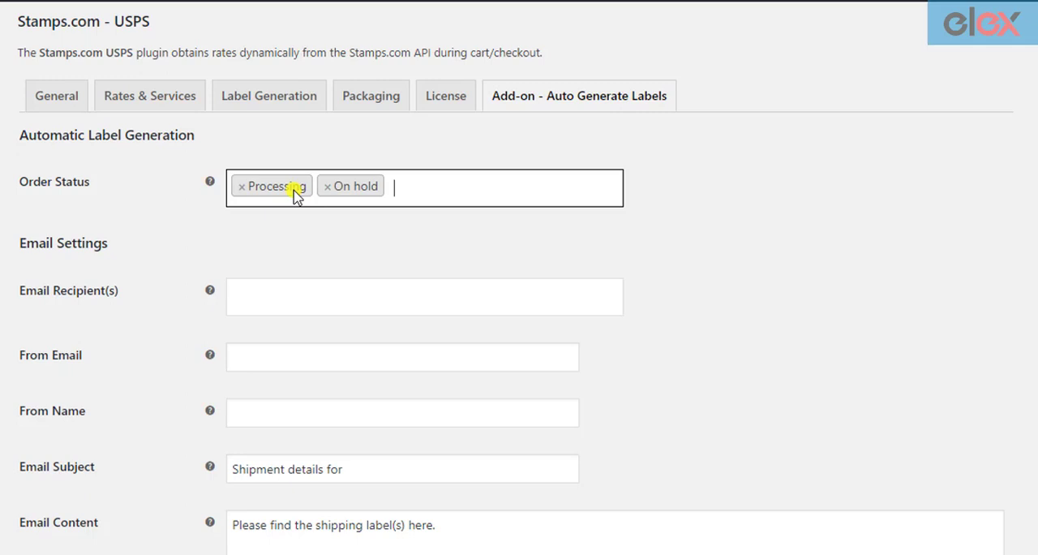
pyautogui.moveTo(350, 186)
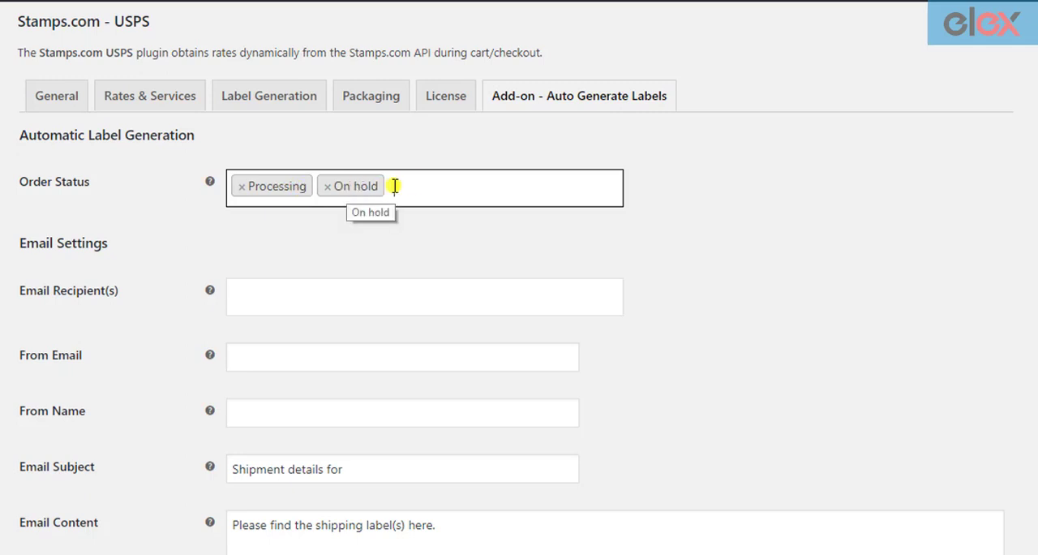
pyautogui.moveTo(421, 185)
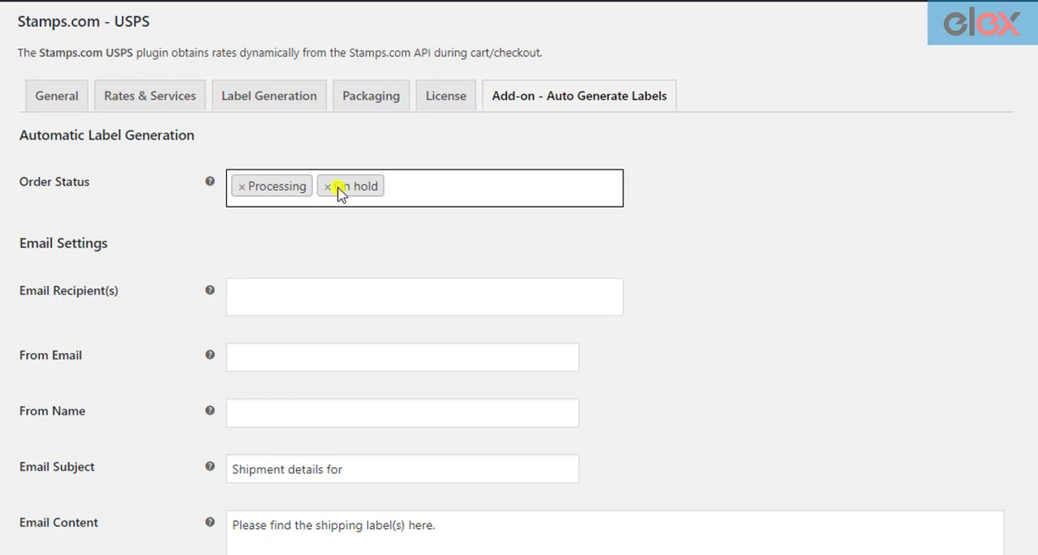
pyautogui.moveTo(133, 198)
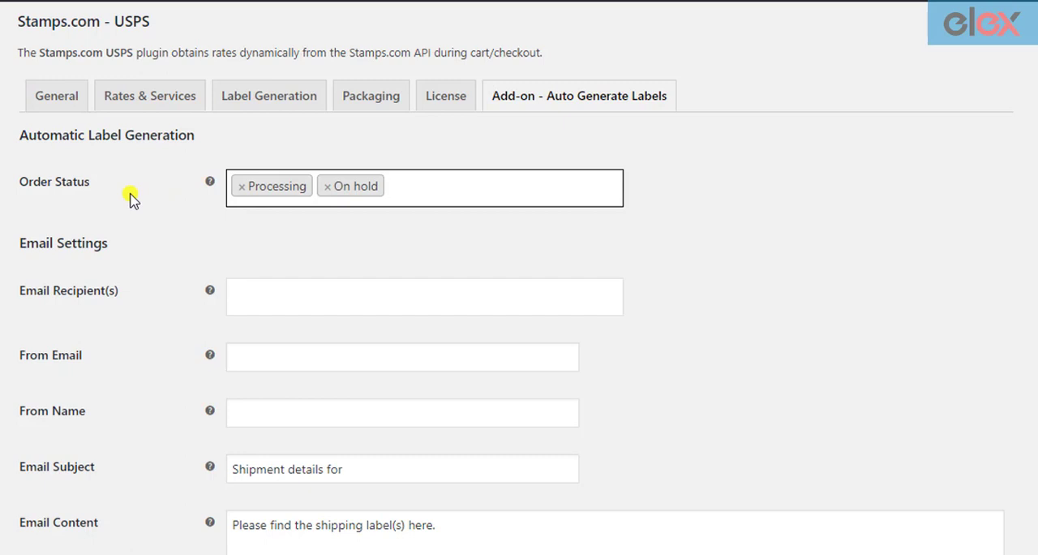
pyautogui.click(487, 188)
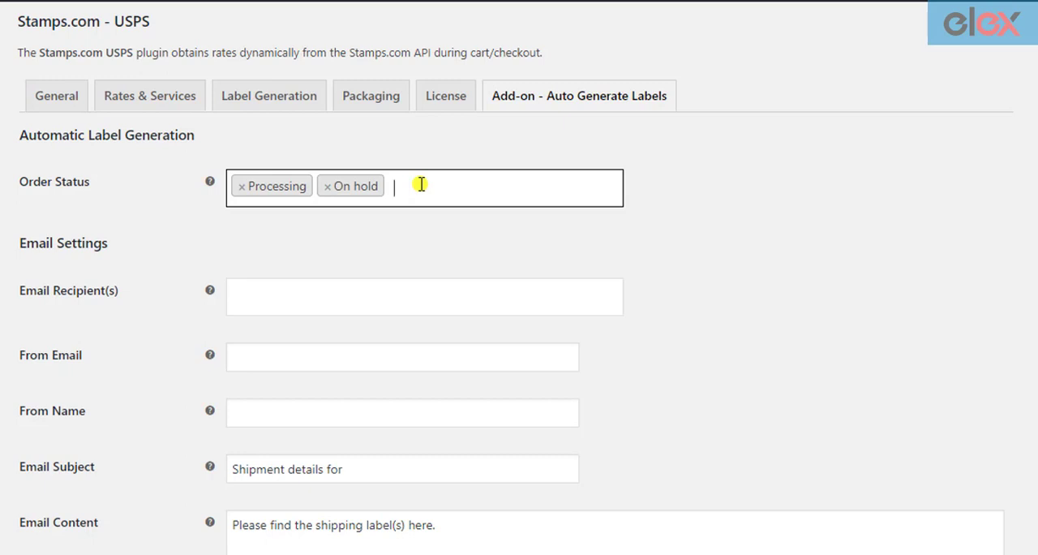
pyautogui.moveTo(487, 208)
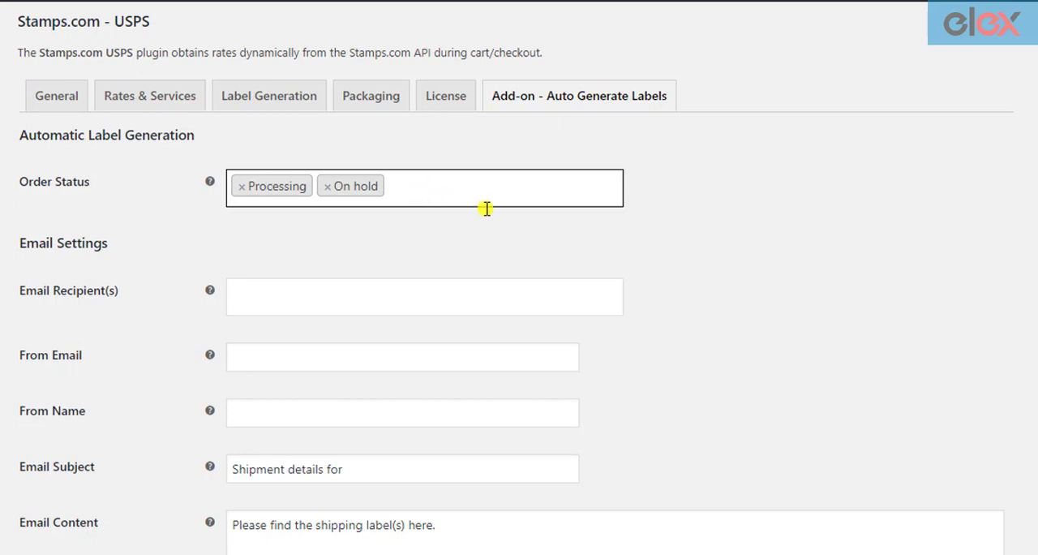
pyautogui.moveTo(510, 227)
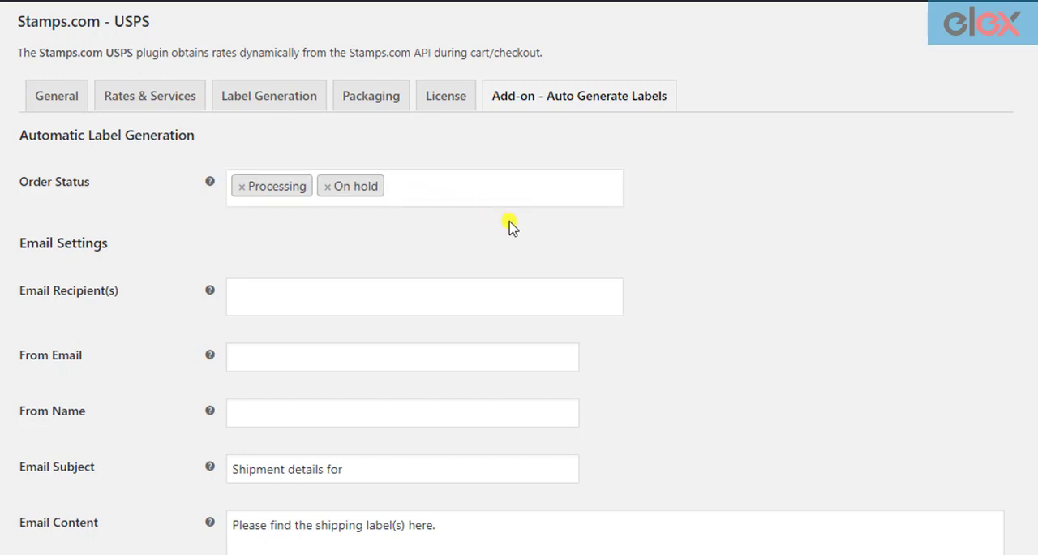
# Add Customer, Shop owner and Custom email as label email recipients.
pyautogui.scroll(-3)
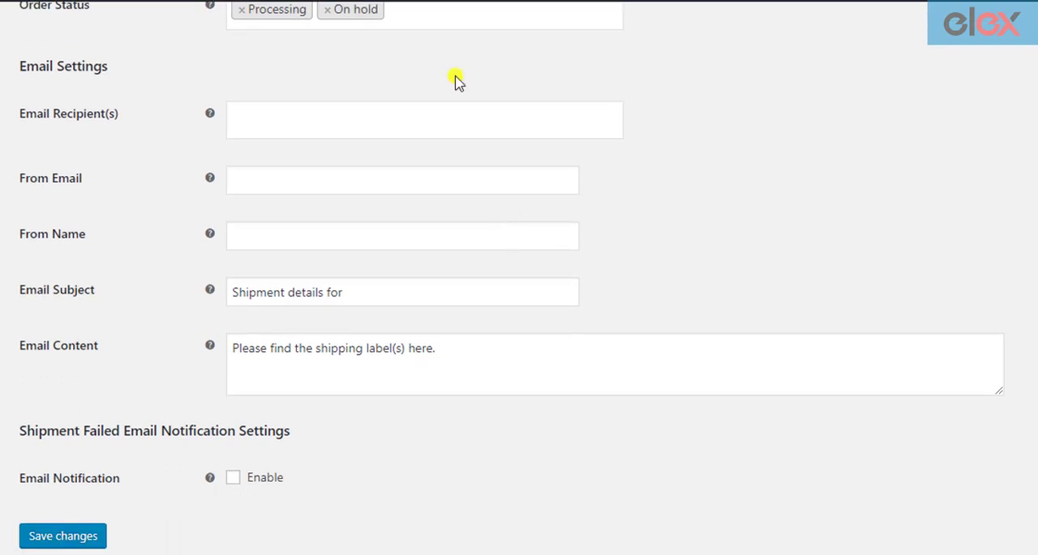
pyautogui.moveTo(69, 88)
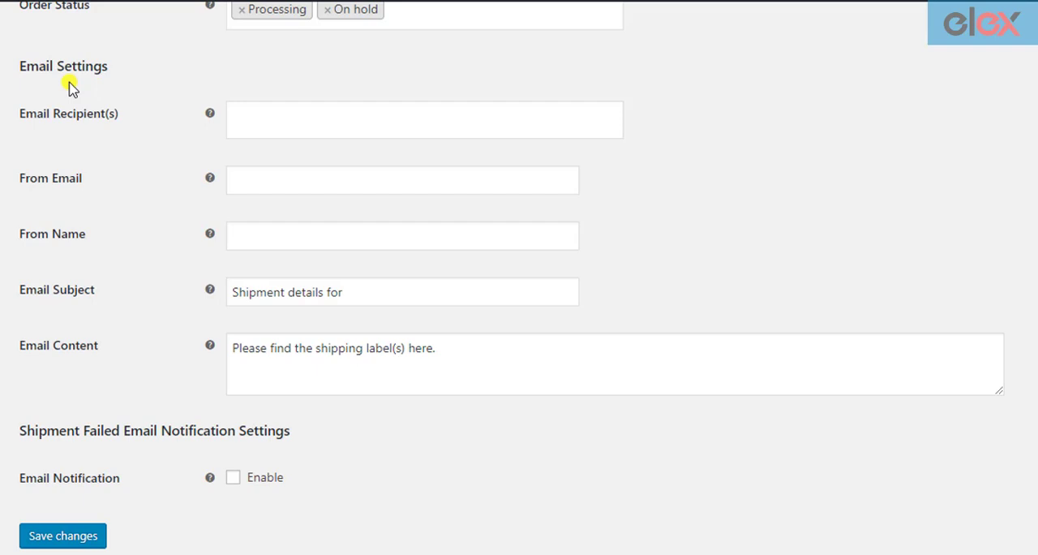
pyautogui.moveTo(103, 71)
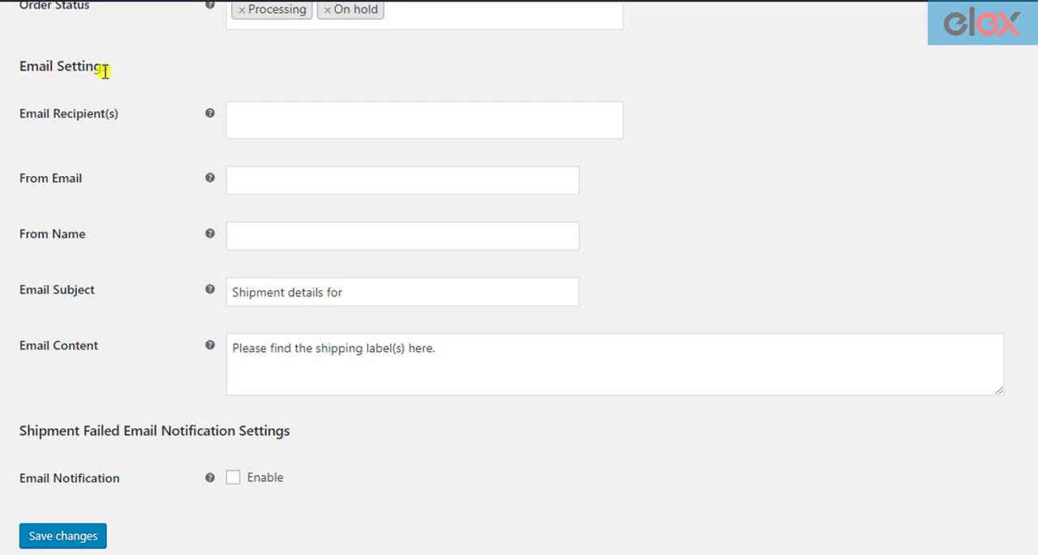
pyautogui.moveTo(96, 120)
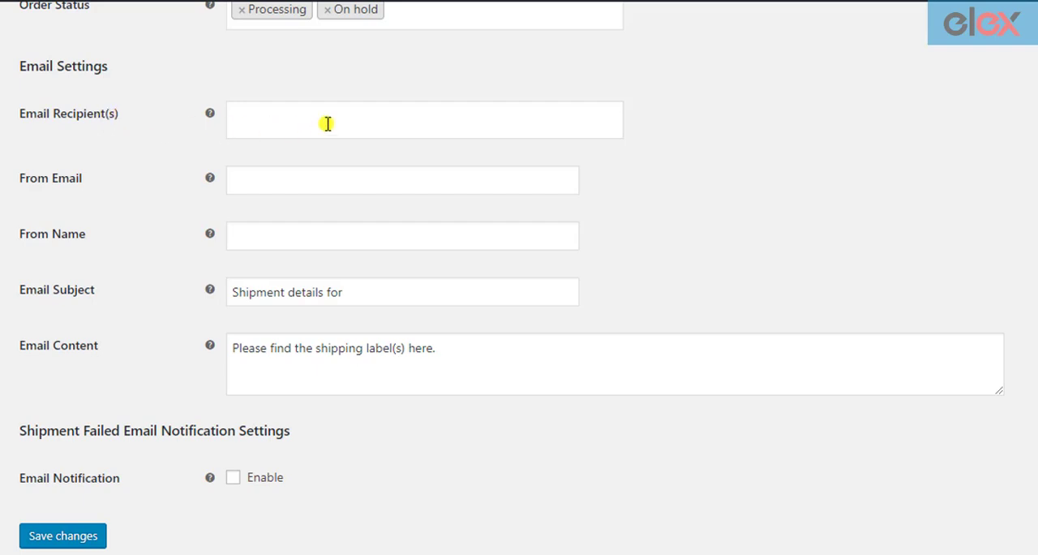
pyautogui.click(424, 120)
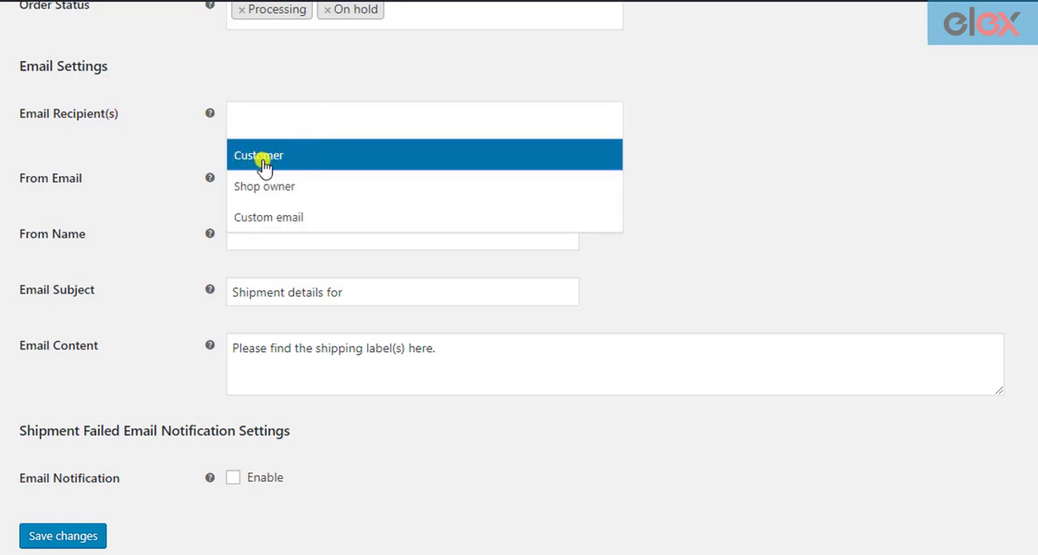
pyautogui.click(258, 155)
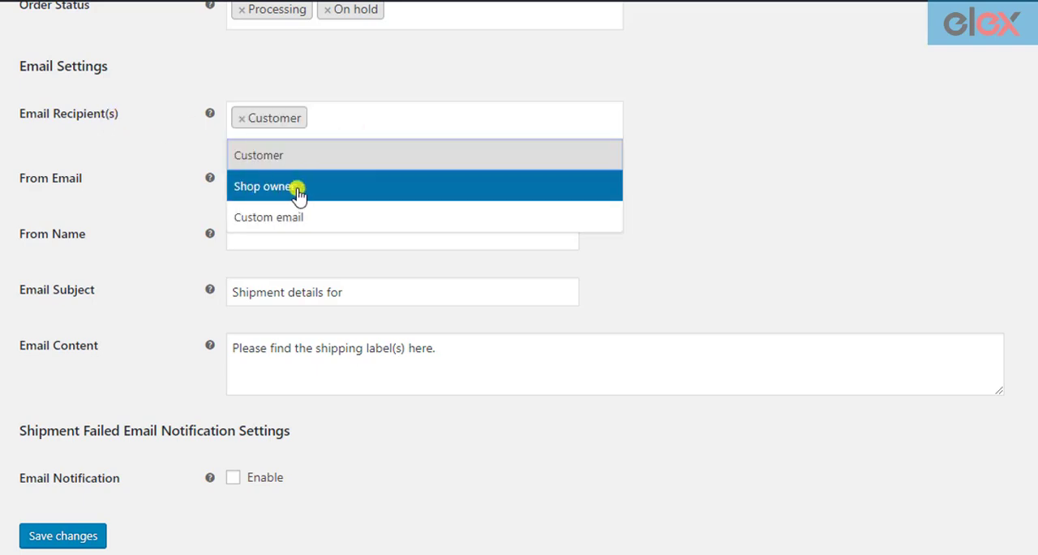
pyautogui.click(265, 185)
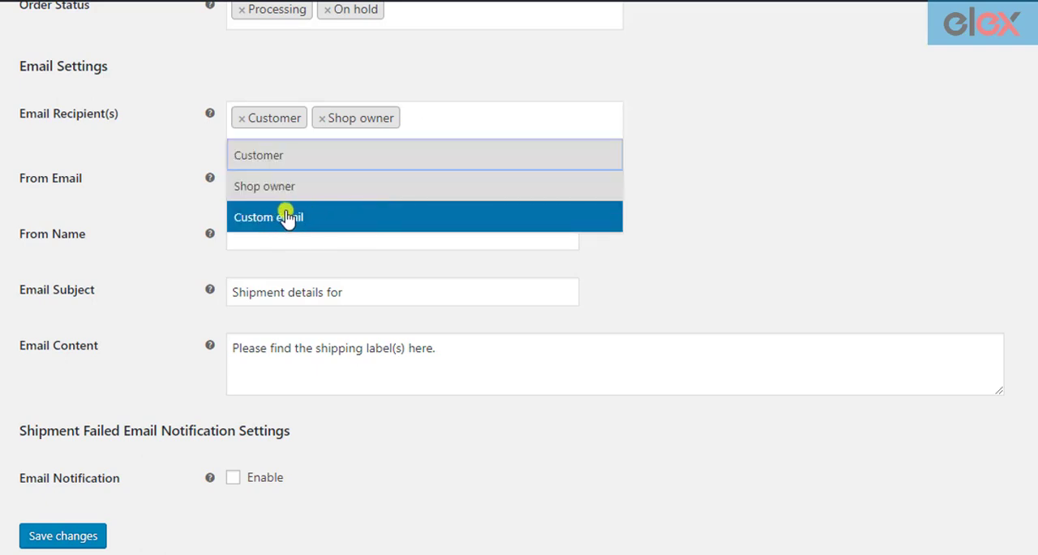
pyautogui.click(267, 217)
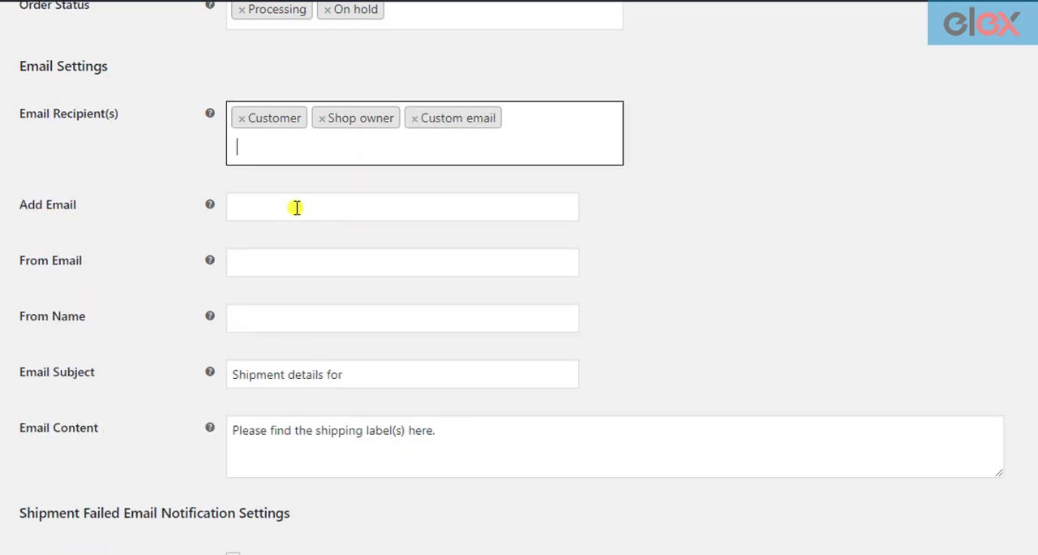
pyautogui.write('clark@')
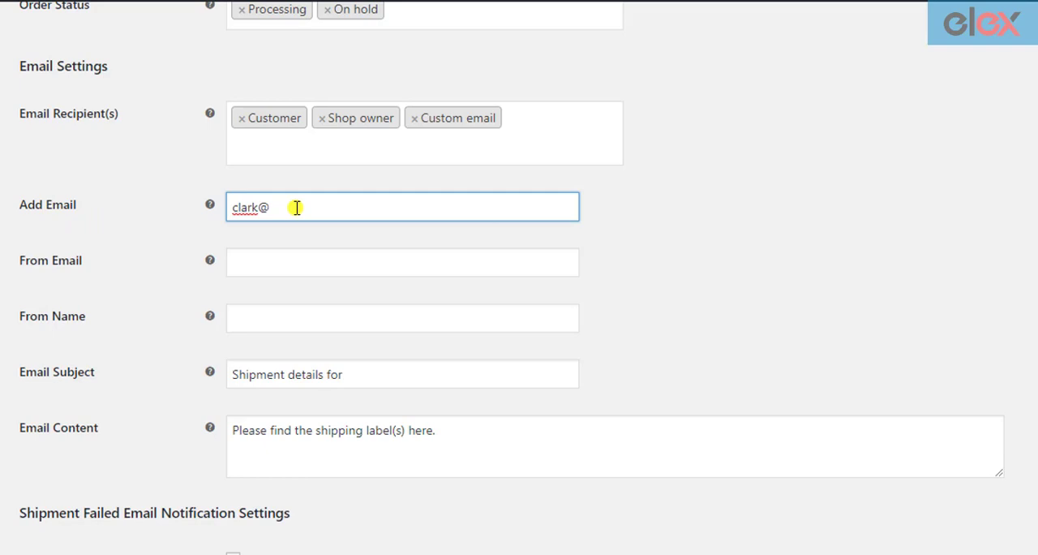
pyautogui.write('domain.com')
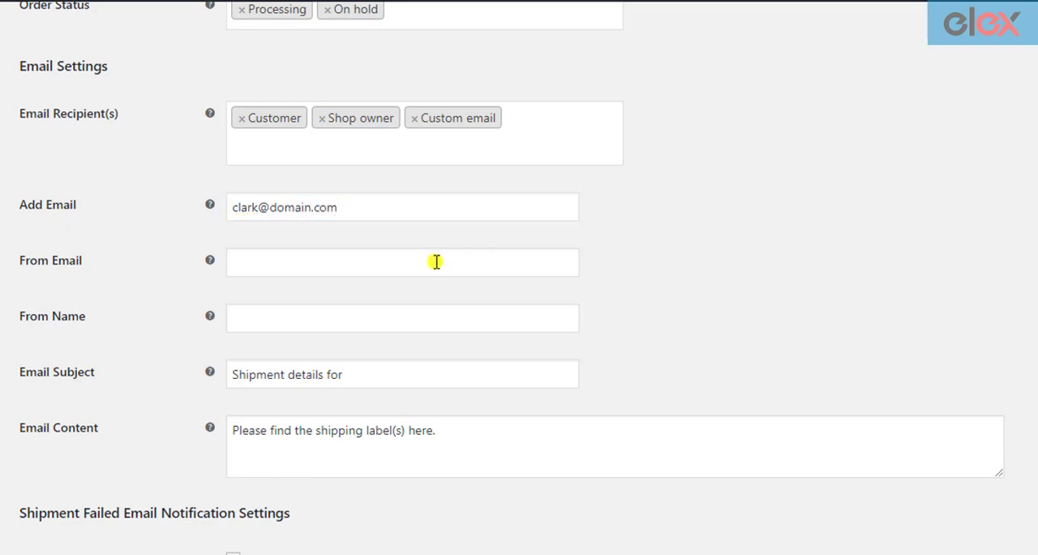
pyautogui.write('bruce@domain.com')
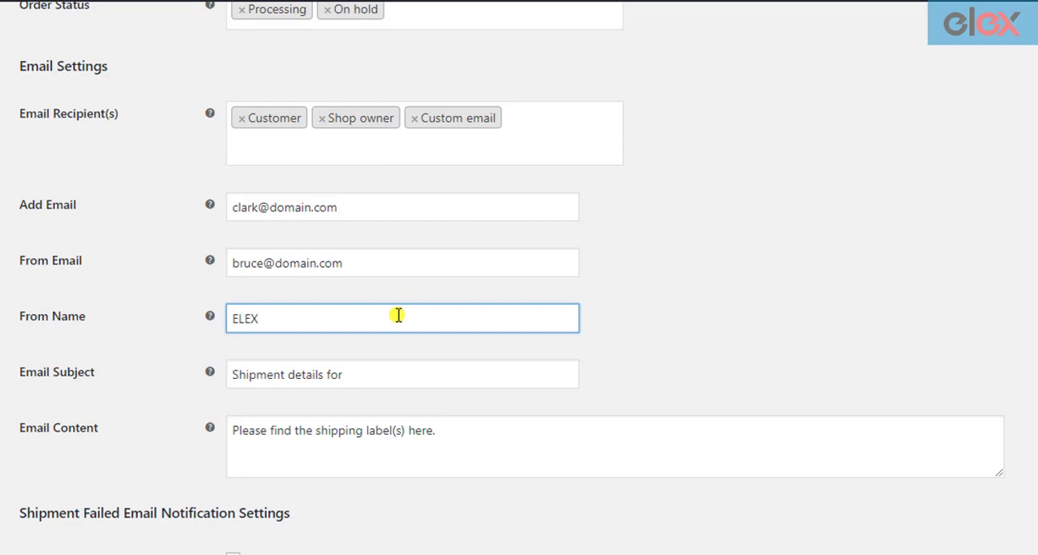
pyautogui.write('tensions')
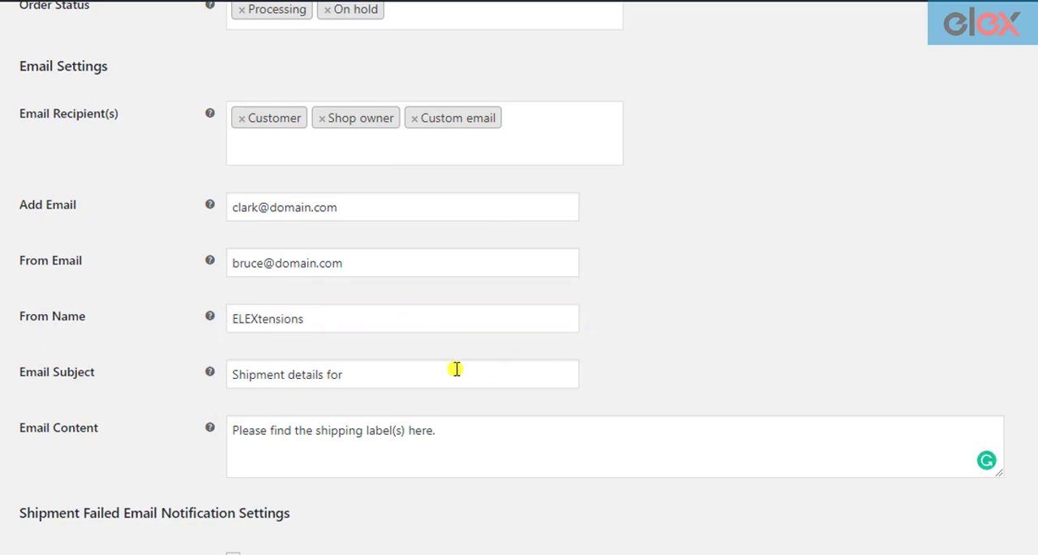
# Wrap the email content 'Please find the shipping label(s) here.' in h4 tags.
pyautogui.click(402, 374)
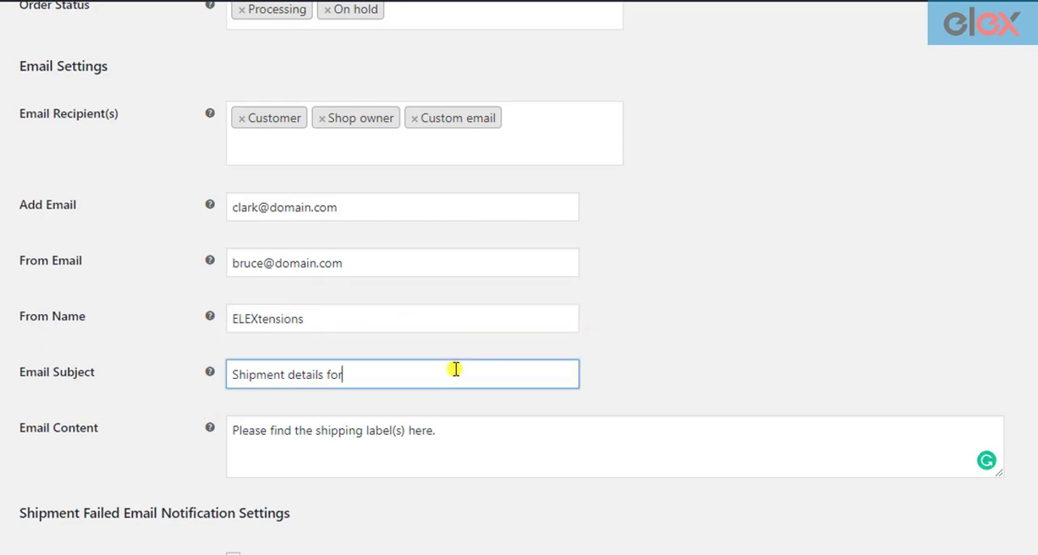
pyautogui.click(458, 434)
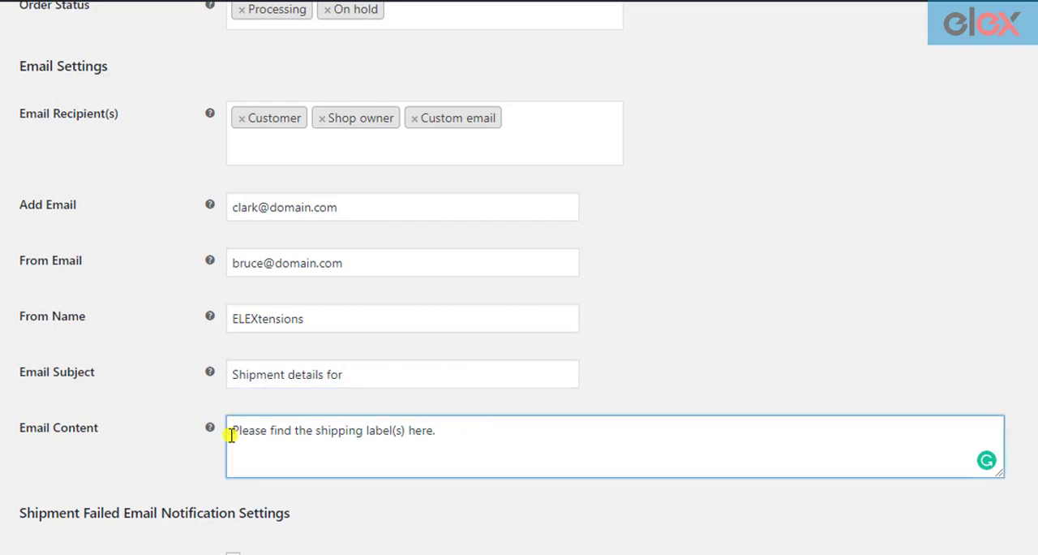
pyautogui.write('<h4>')
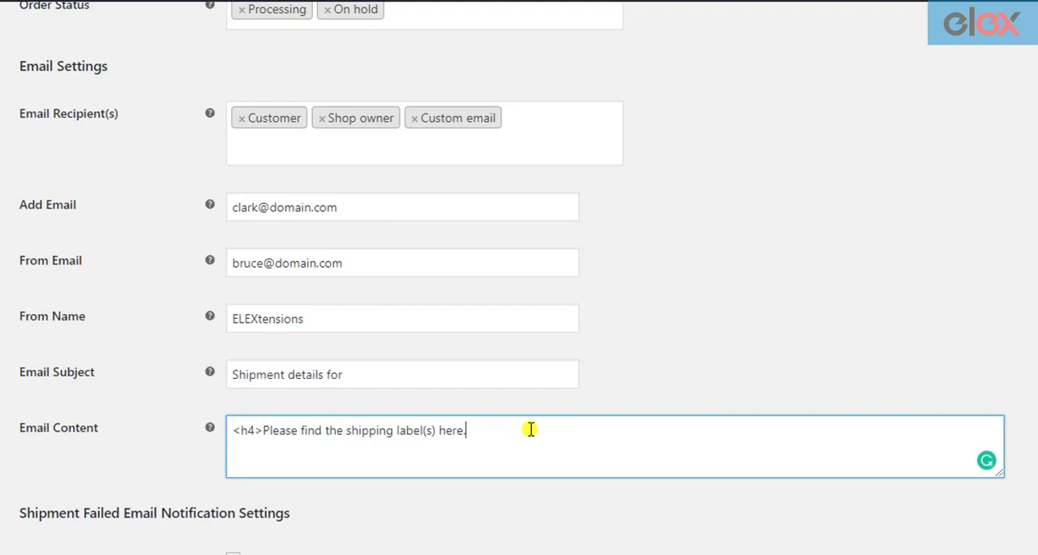
pyautogui.write('</h4>')
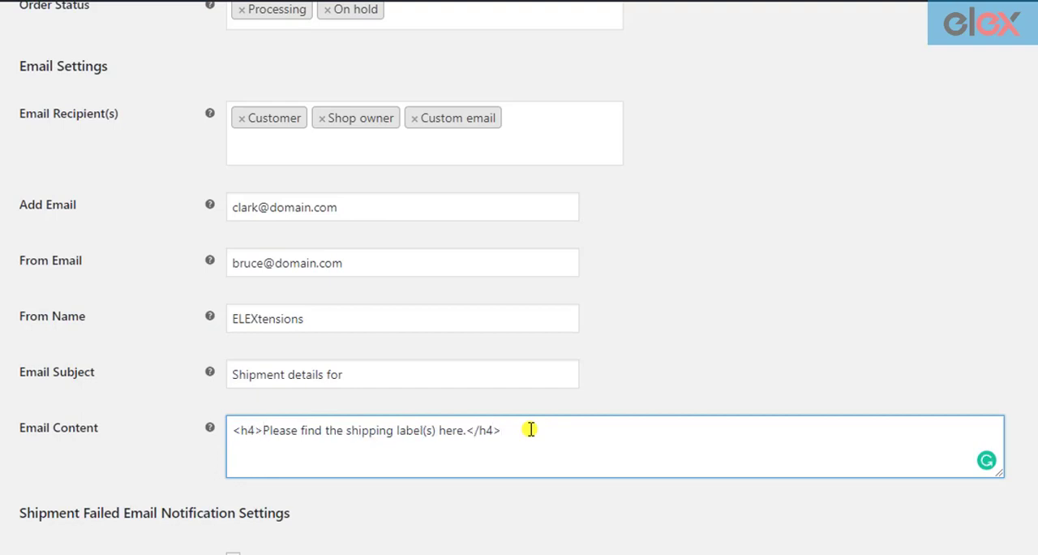
pyautogui.moveTo(302, 457)
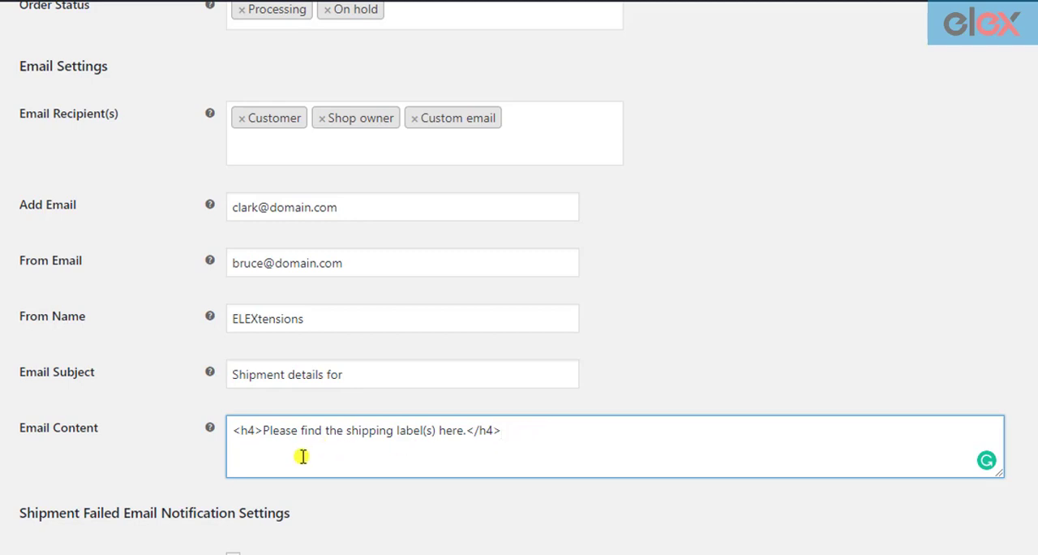
pyautogui.moveTo(591, 439)
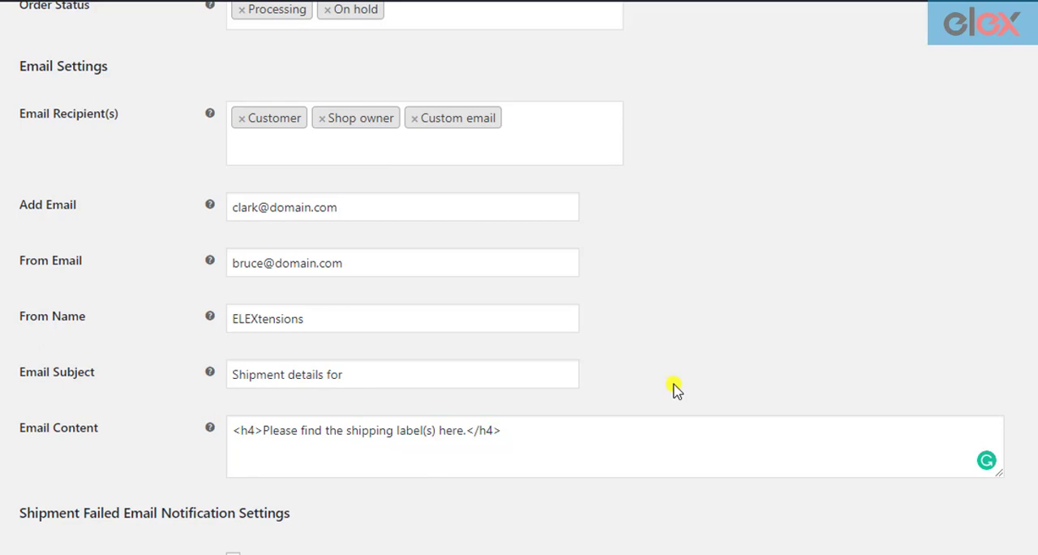
pyautogui.scroll(-3)
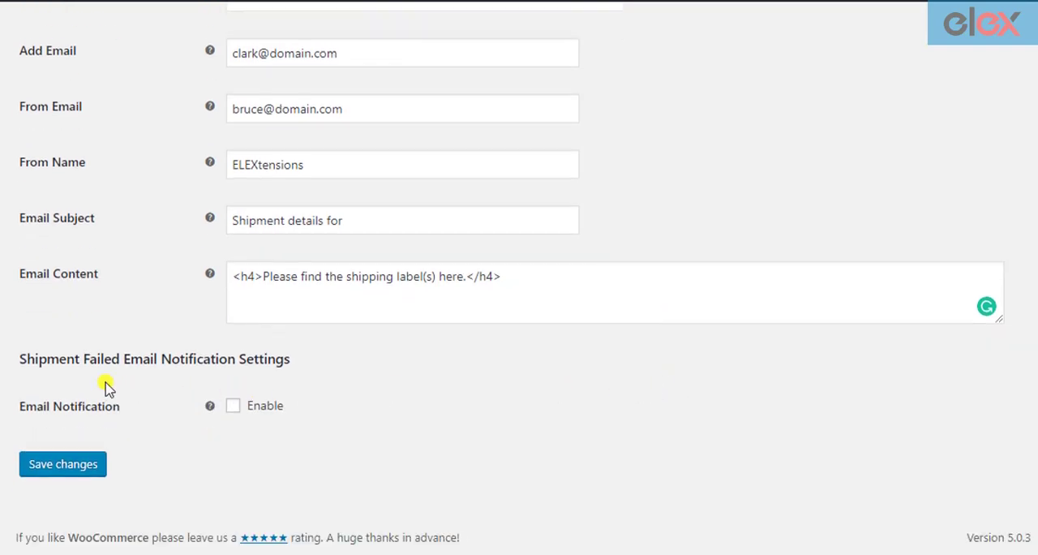
pyautogui.moveTo(297, 365)
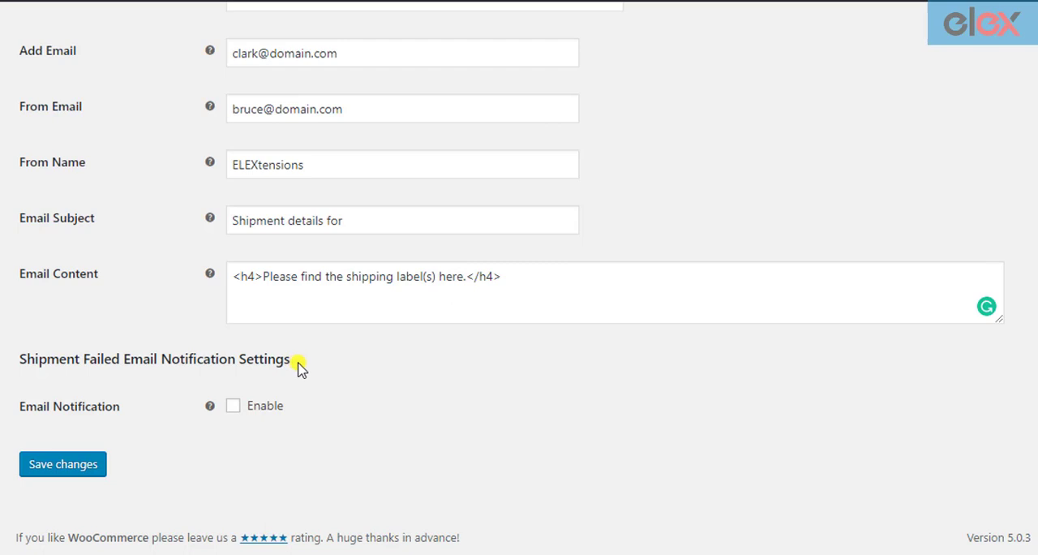
pyautogui.moveTo(359, 365)
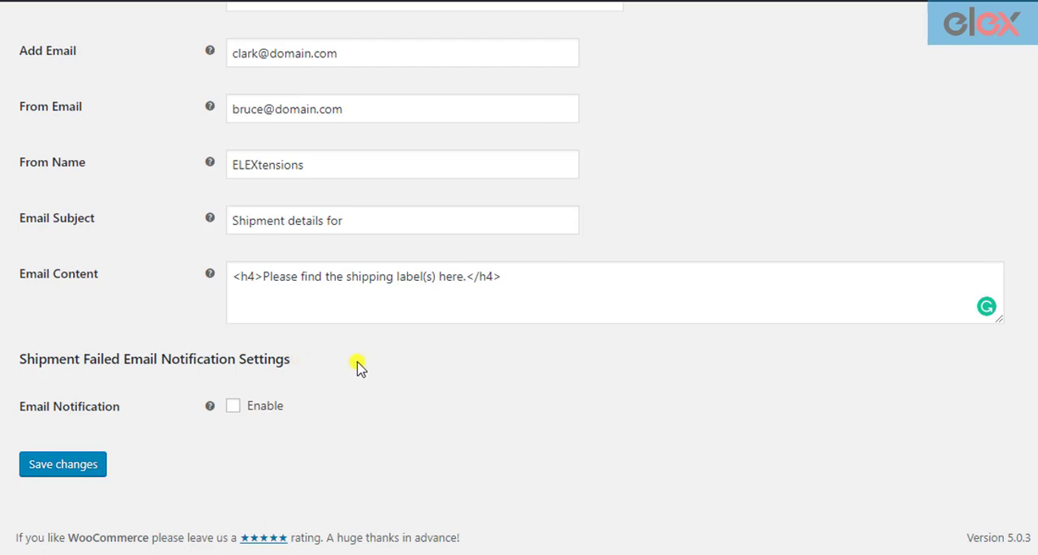
pyautogui.moveTo(357, 366)
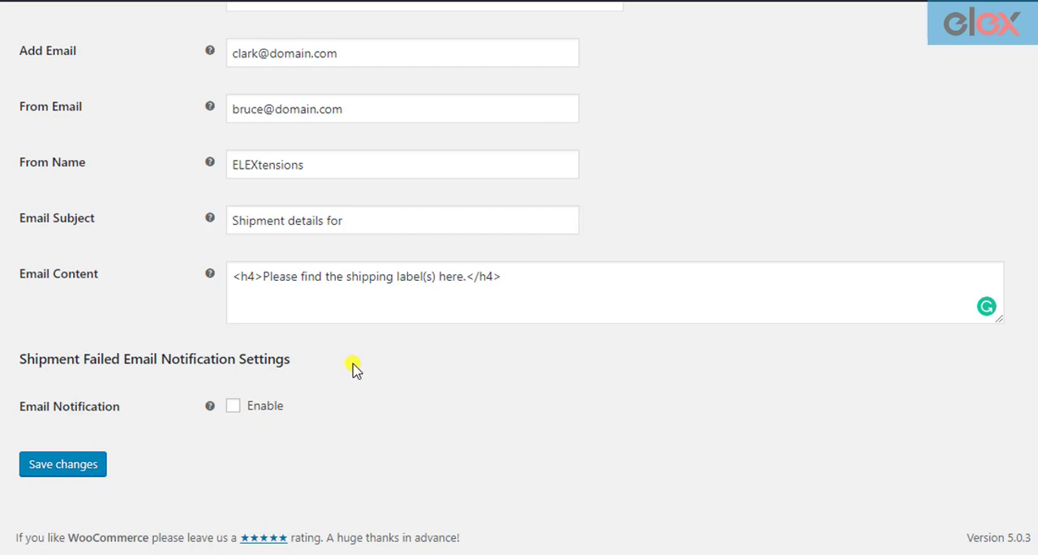
pyautogui.moveTo(156, 382)
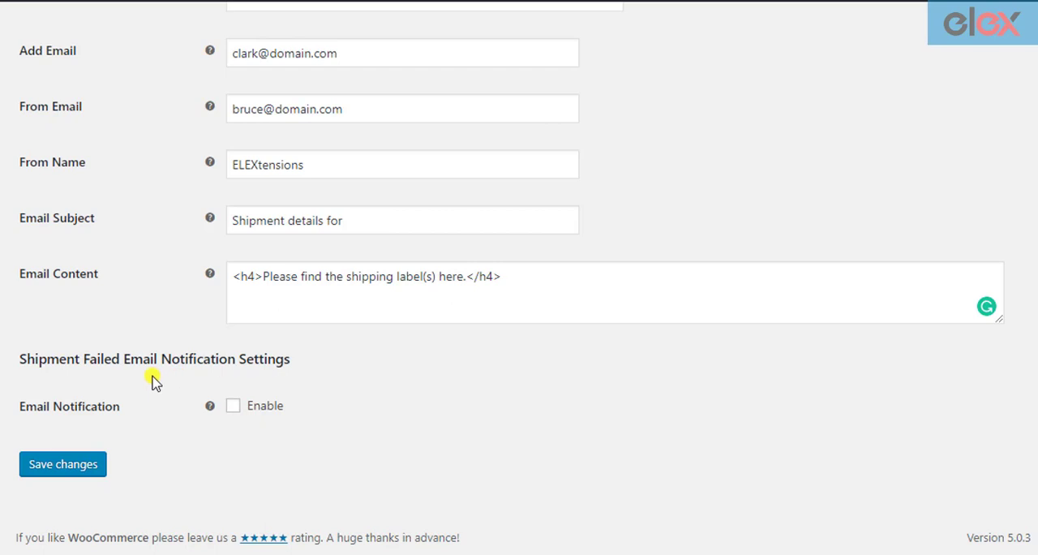
pyautogui.moveTo(57, 379)
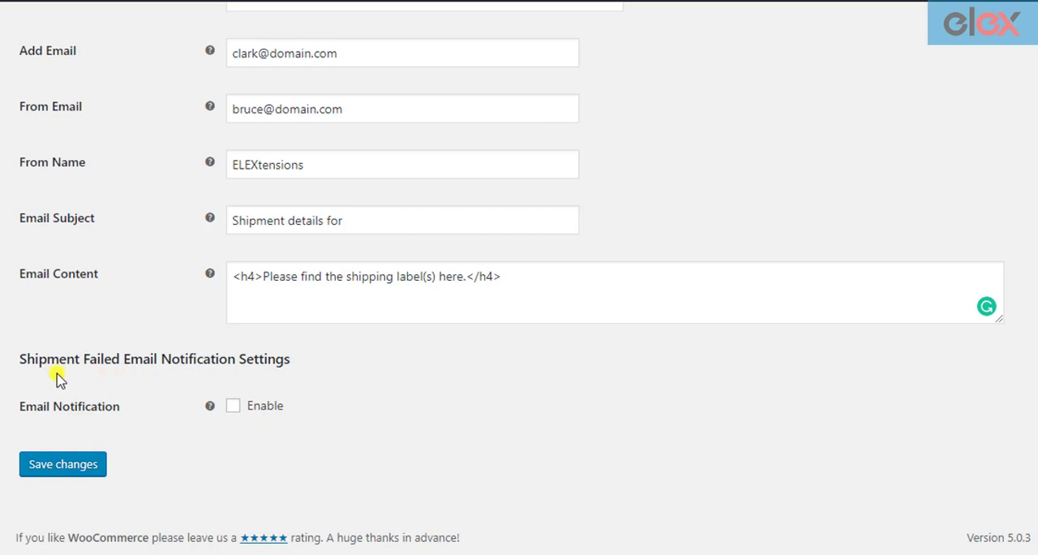
pyautogui.moveTo(221, 377)
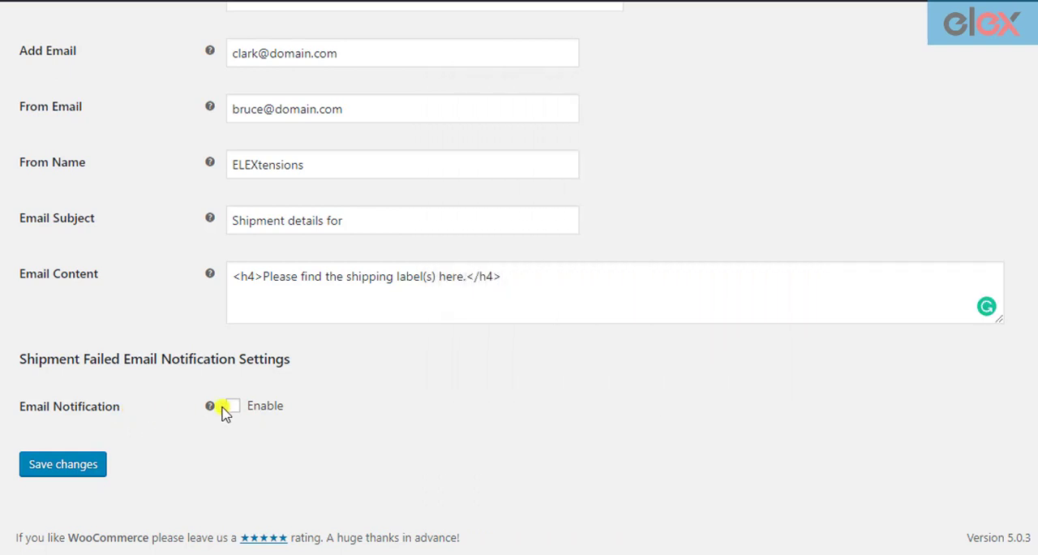
# Enable failed-shipment emails, check subject 'Your shipment failed' and message, and save changes.
pyautogui.click(231, 405)
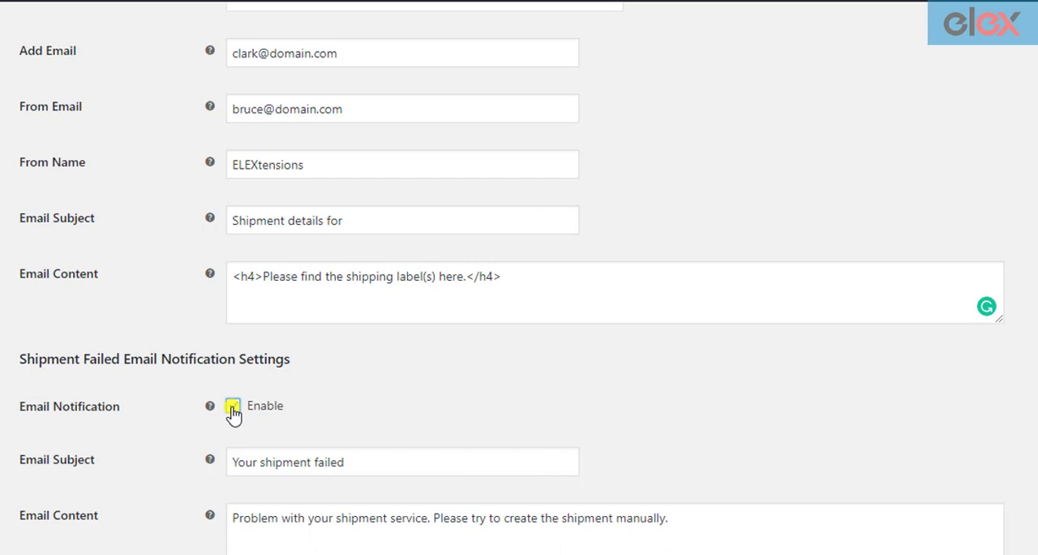
pyautogui.click(233, 406)
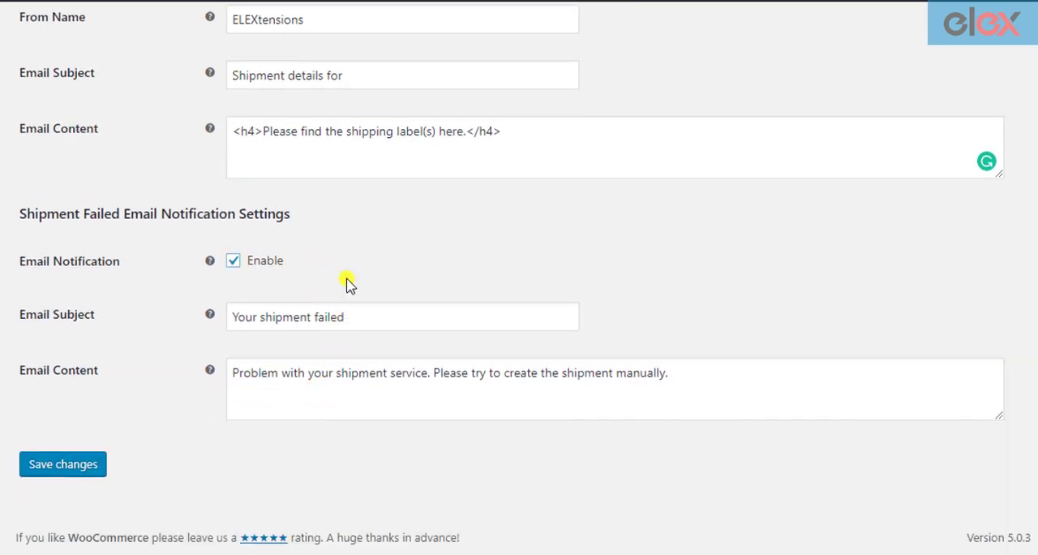
pyautogui.moveTo(178, 329)
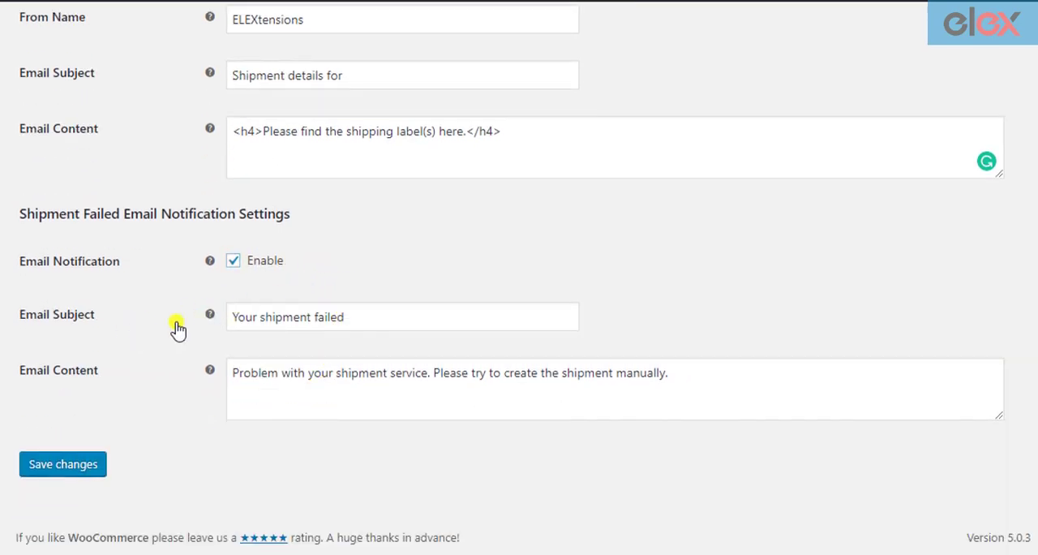
pyautogui.click(693, 373)
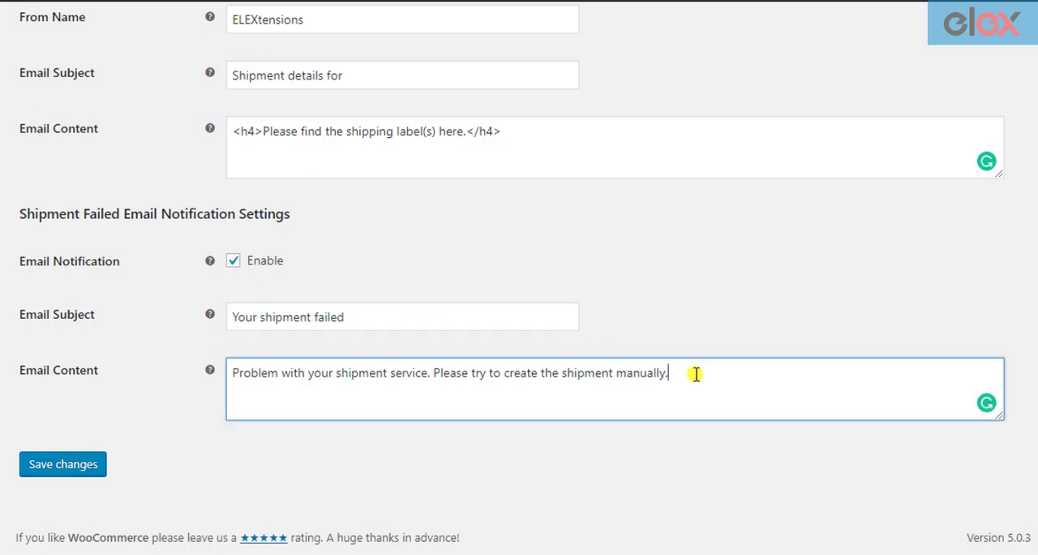
pyautogui.click(402, 316)
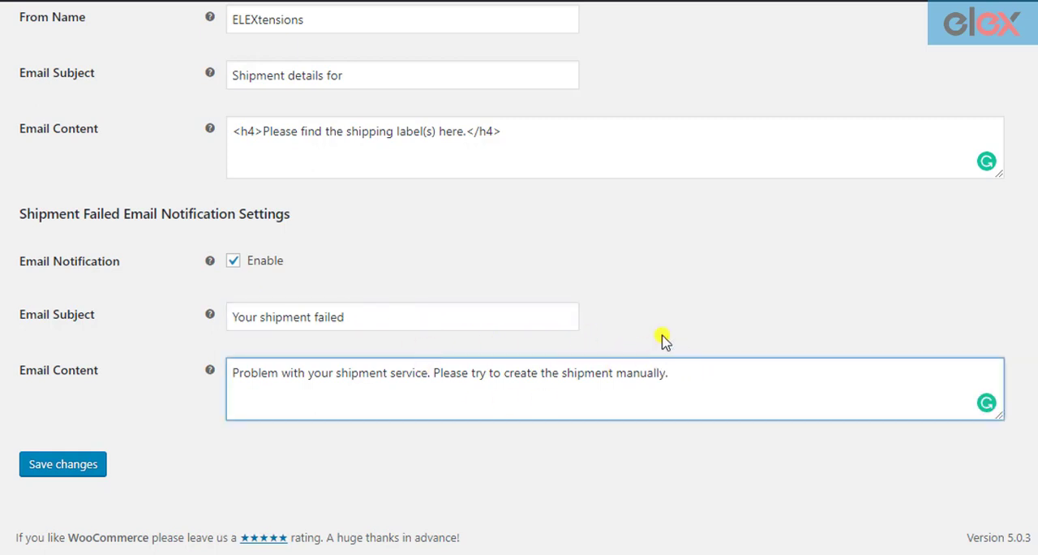
pyautogui.moveTo(571, 356)
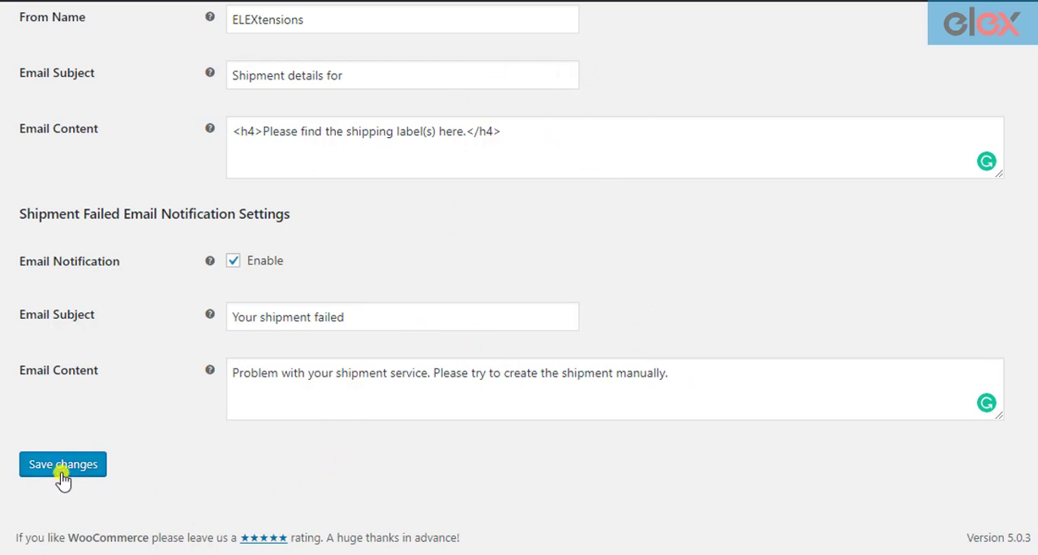
pyautogui.click(62, 464)
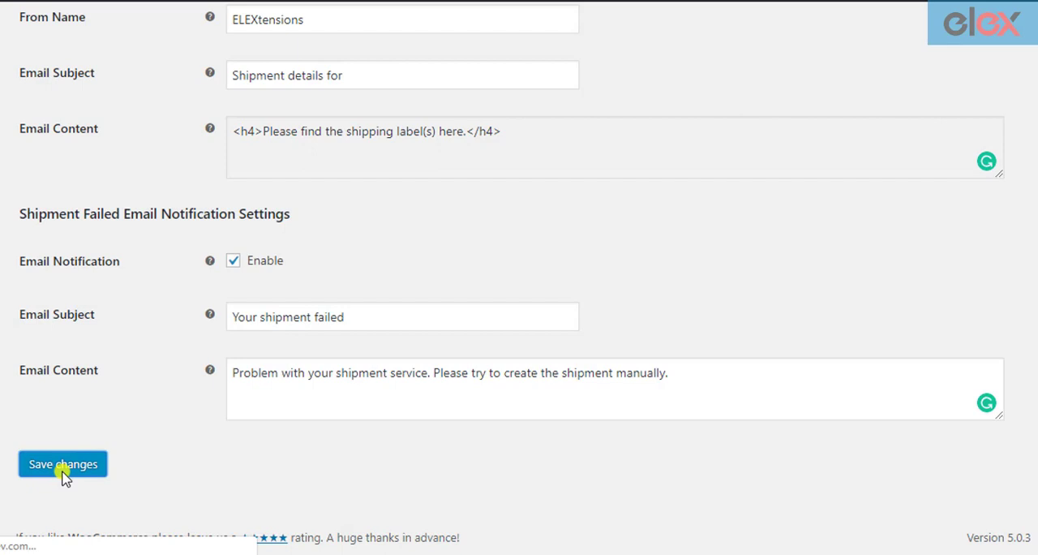
pyautogui.click(63, 463)
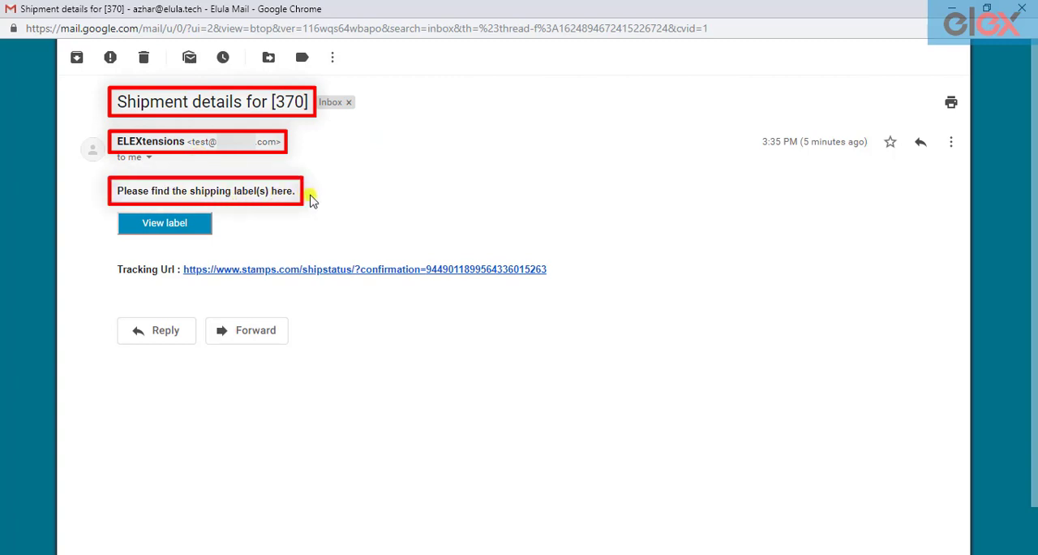
pyautogui.moveTo(220, 215)
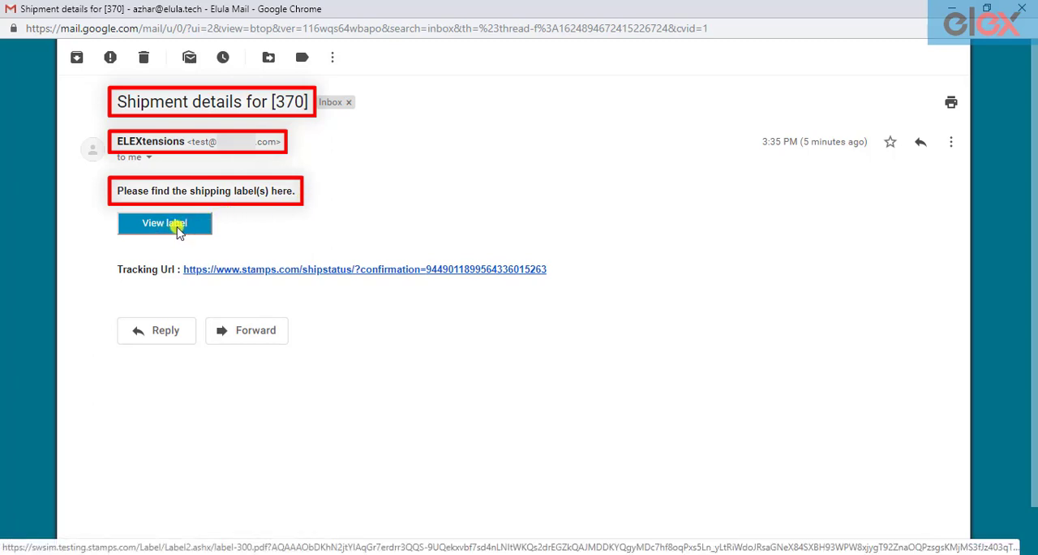
pyautogui.moveTo(215, 273)
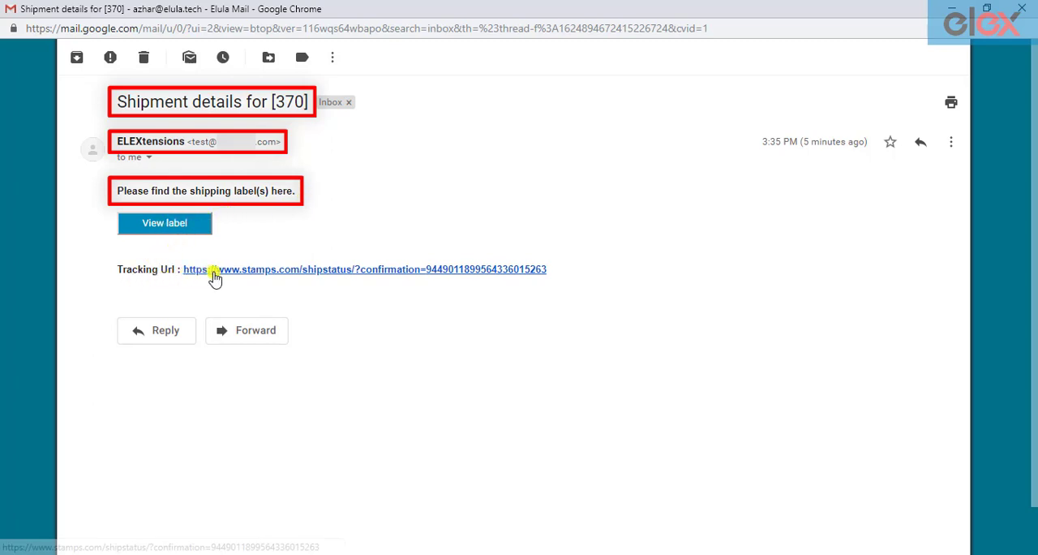
pyautogui.moveTo(292, 277)
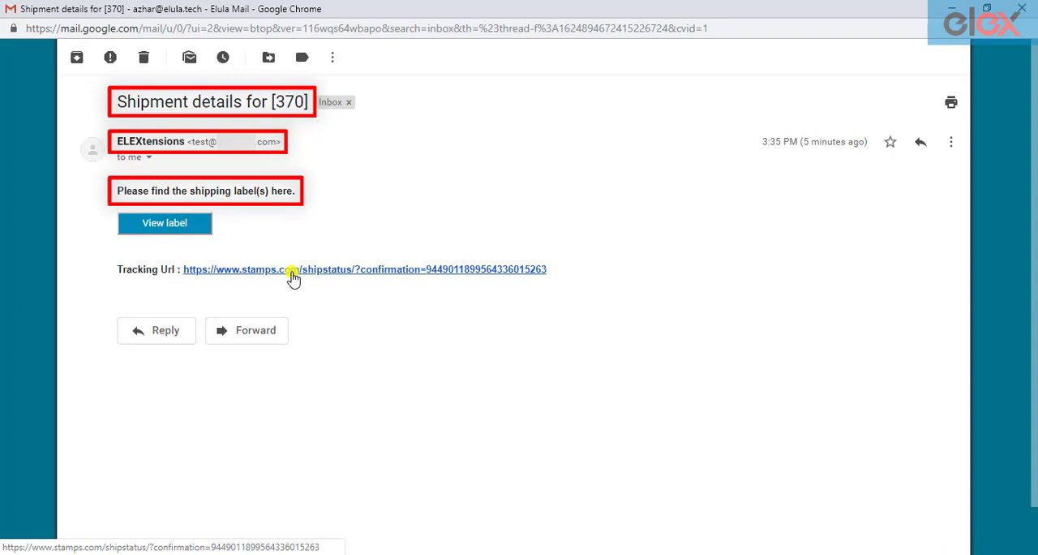
pyautogui.moveTo(165, 223)
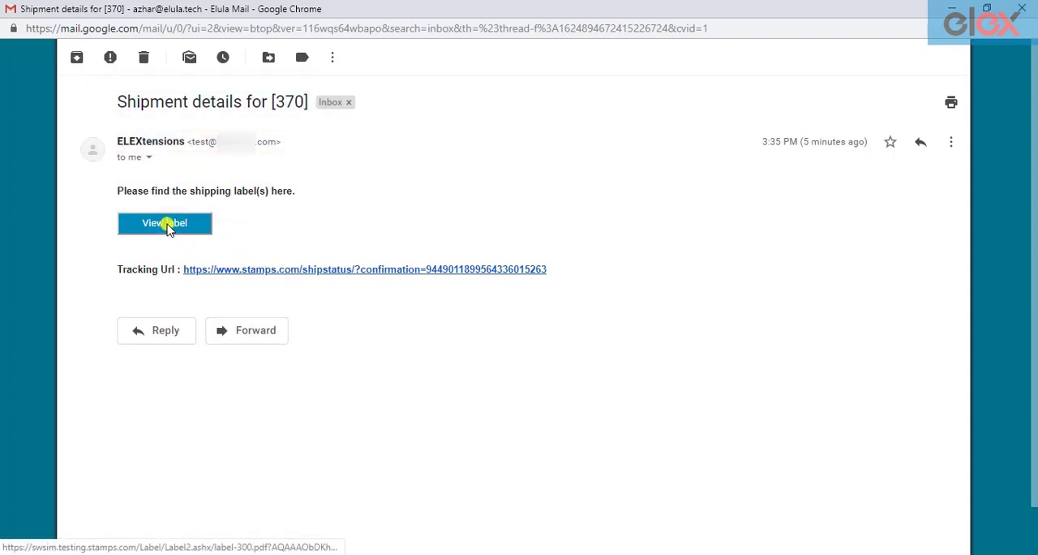
# Open the USPS Media Mail label PDF from the email's View label link.
pyautogui.click(165, 223)
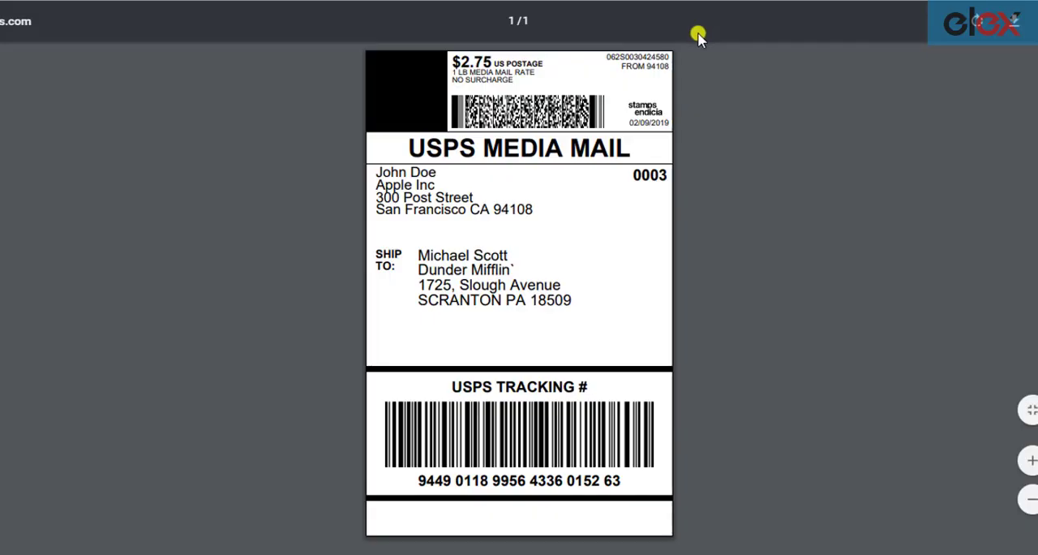
pyautogui.moveTo(617, 270)
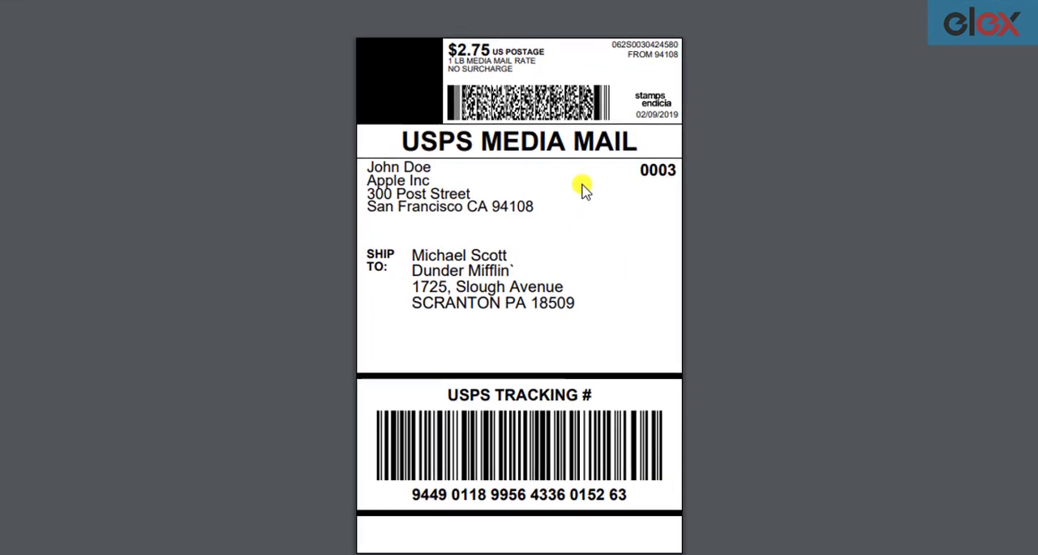
pyautogui.scroll(3)
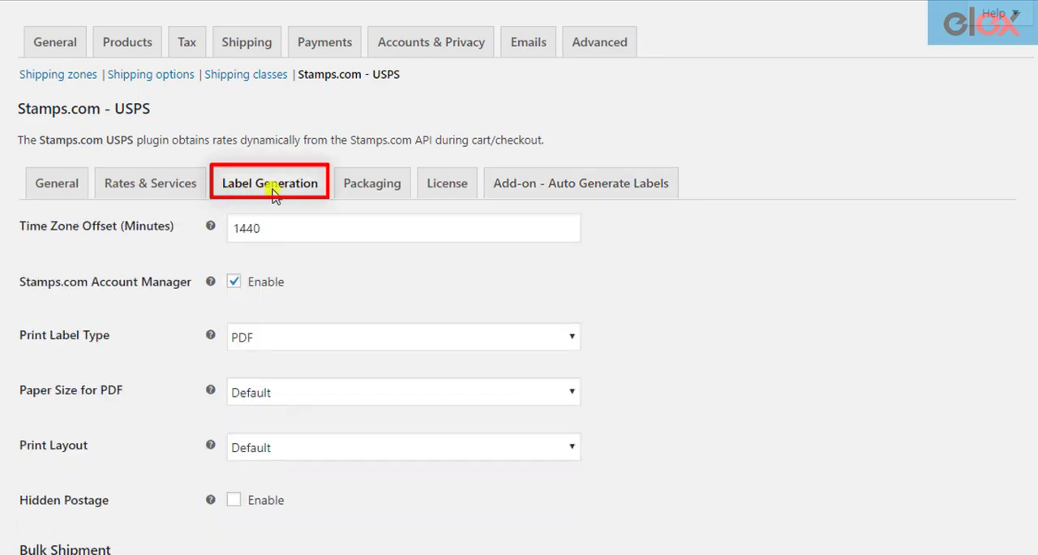
# Scroll through the Stamps.com – USPS Label Generation settings with PDF label type.
pyautogui.scroll(-3)
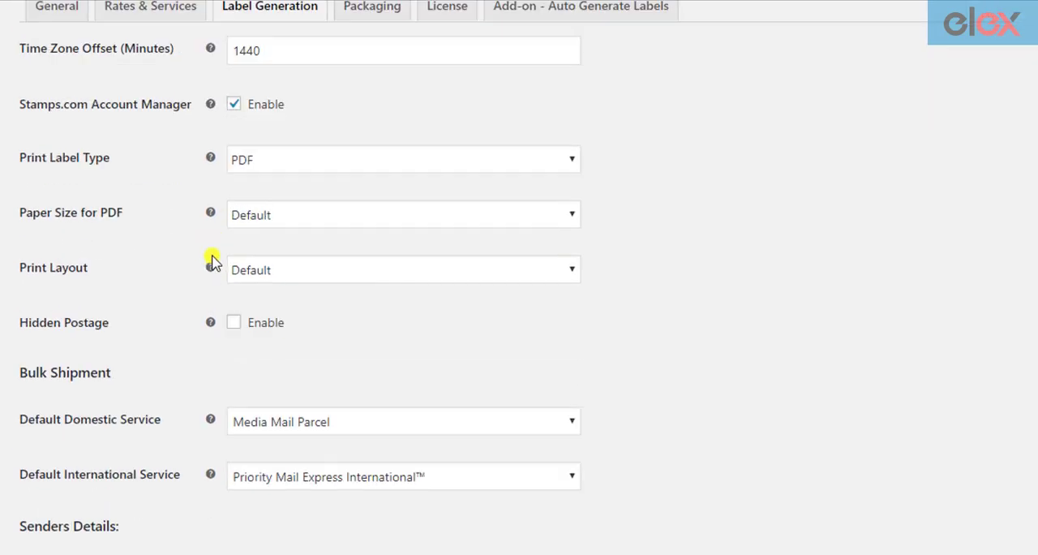
pyautogui.scroll(3)
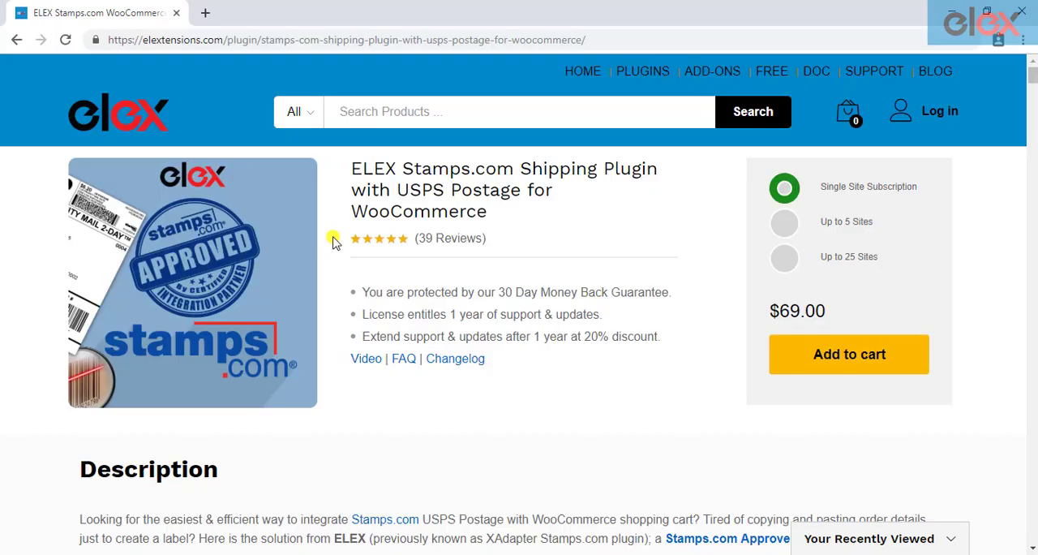
pyautogui.moveTo(542, 219)
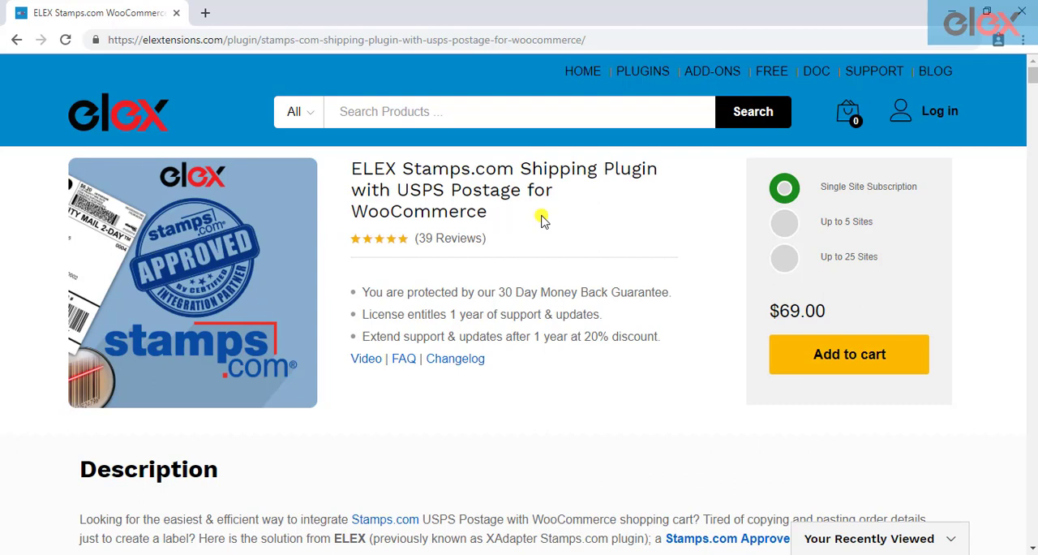
pyautogui.moveTo(574, 213)
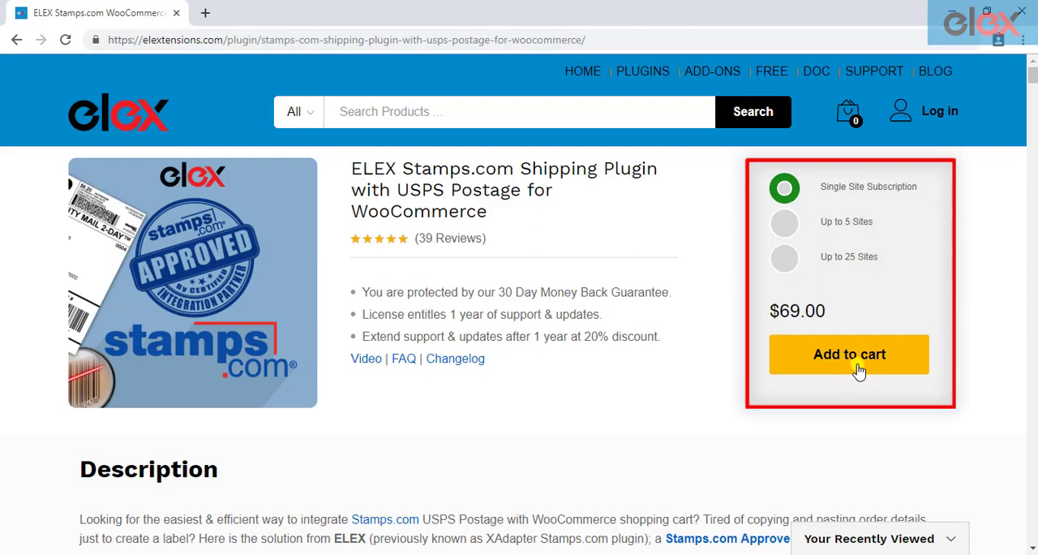
# Scroll the ELEX Stamps.com Shipping Plugin product description on elextensions.com.
pyautogui.scroll(-3)
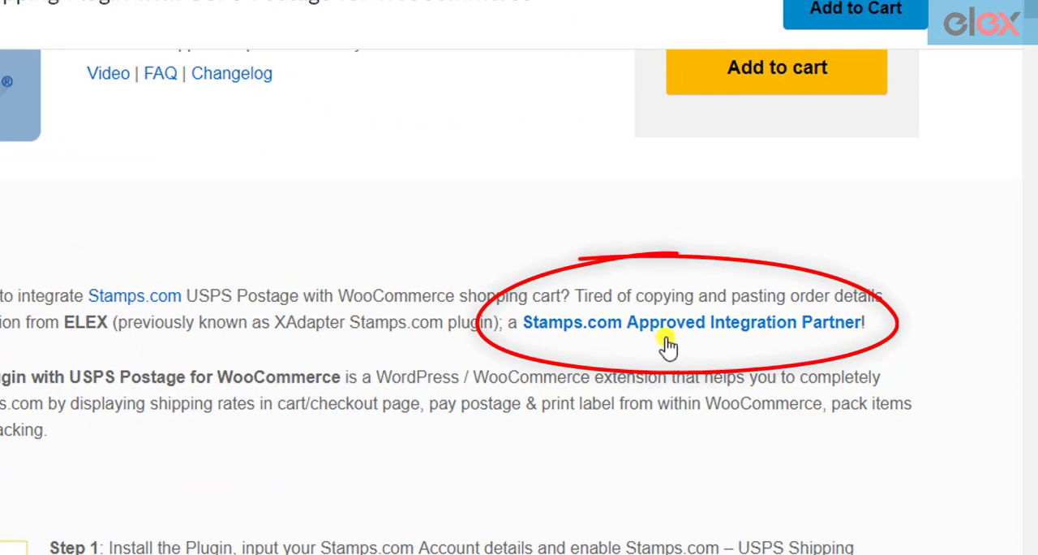
pyautogui.moveTo(688, 336)
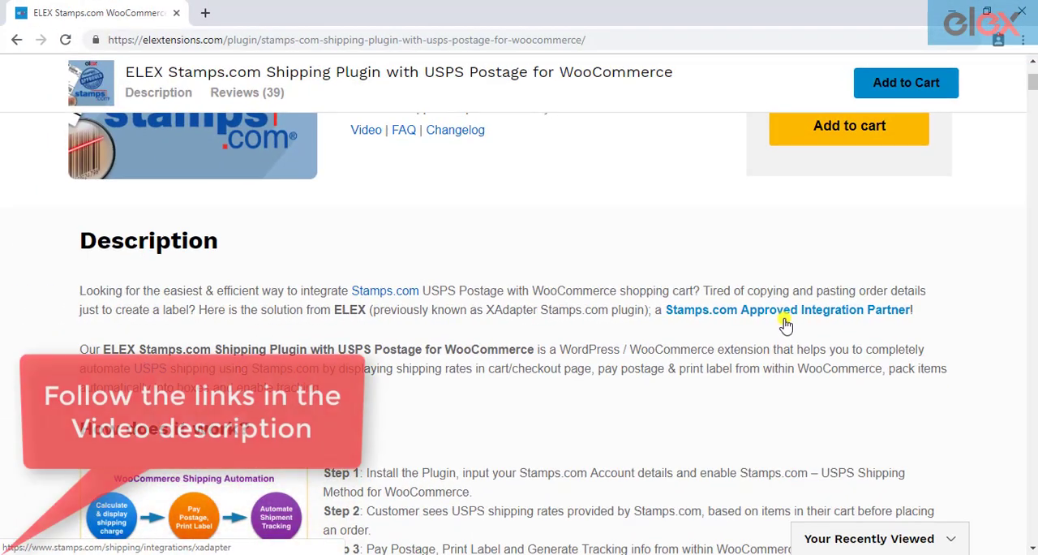
pyautogui.scroll(3)
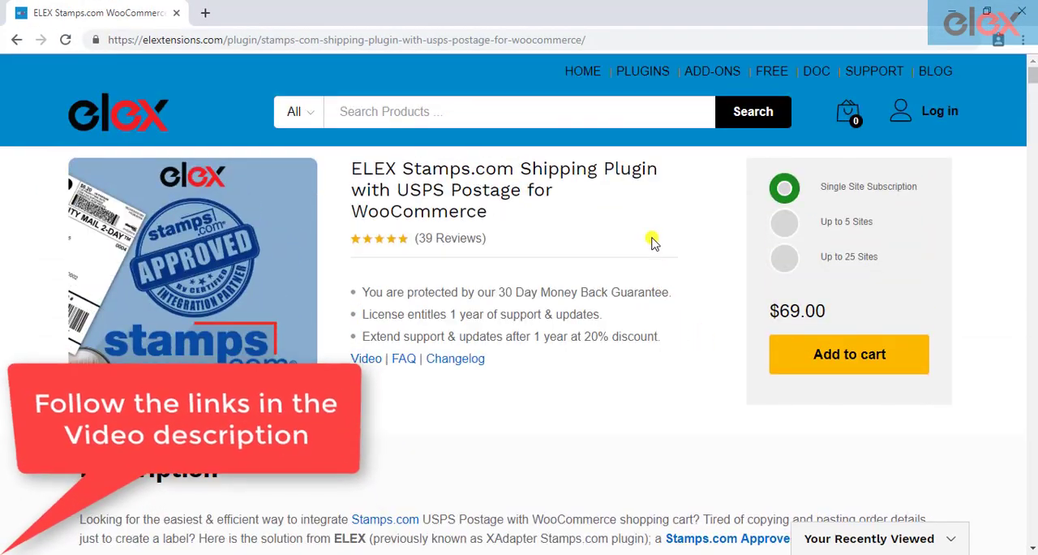